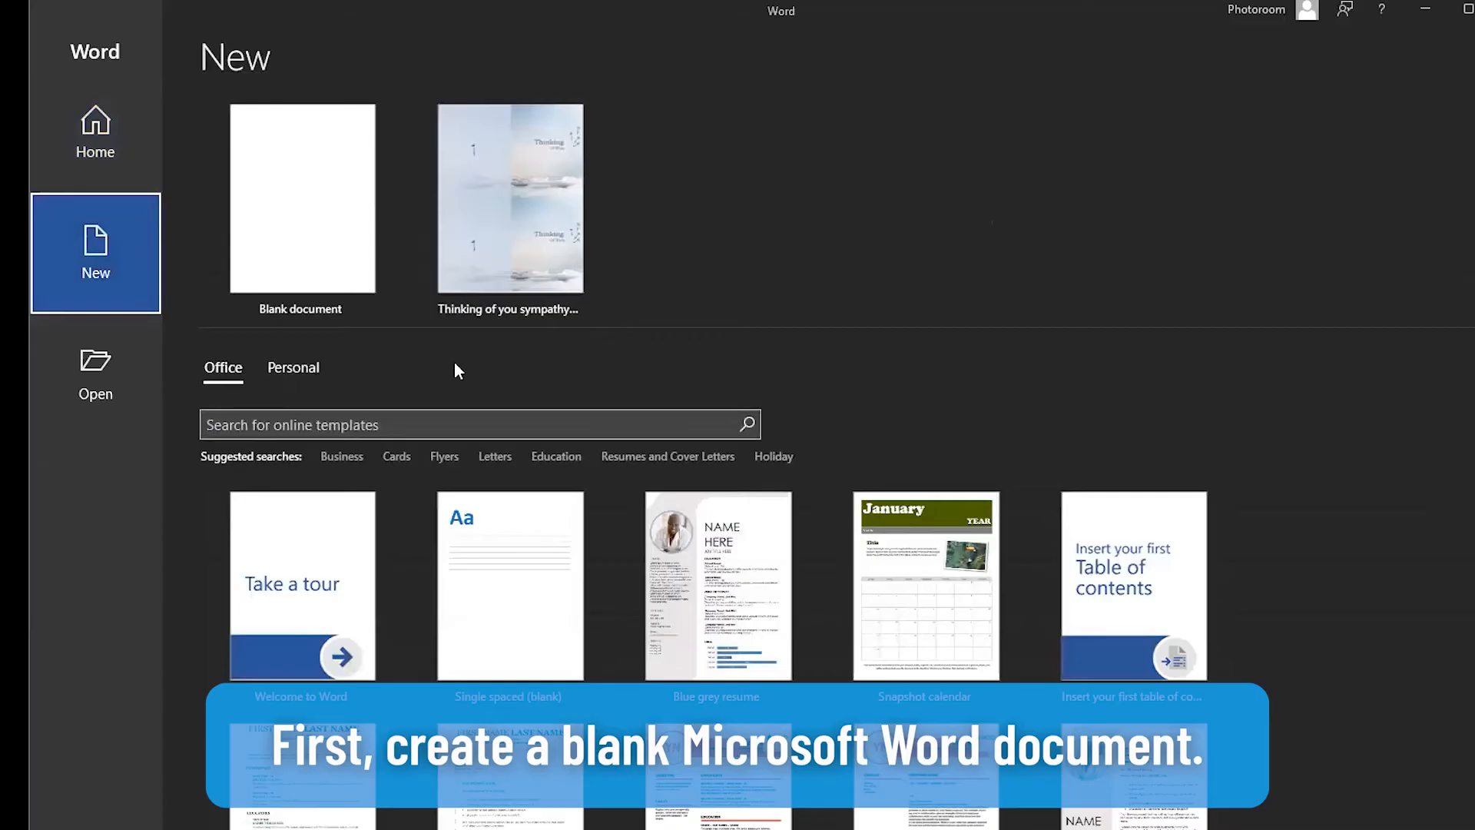
# Step: Start a blank document and bring up Envelopes and Labels from the Mailings tools
pyautogui.click(301, 198)
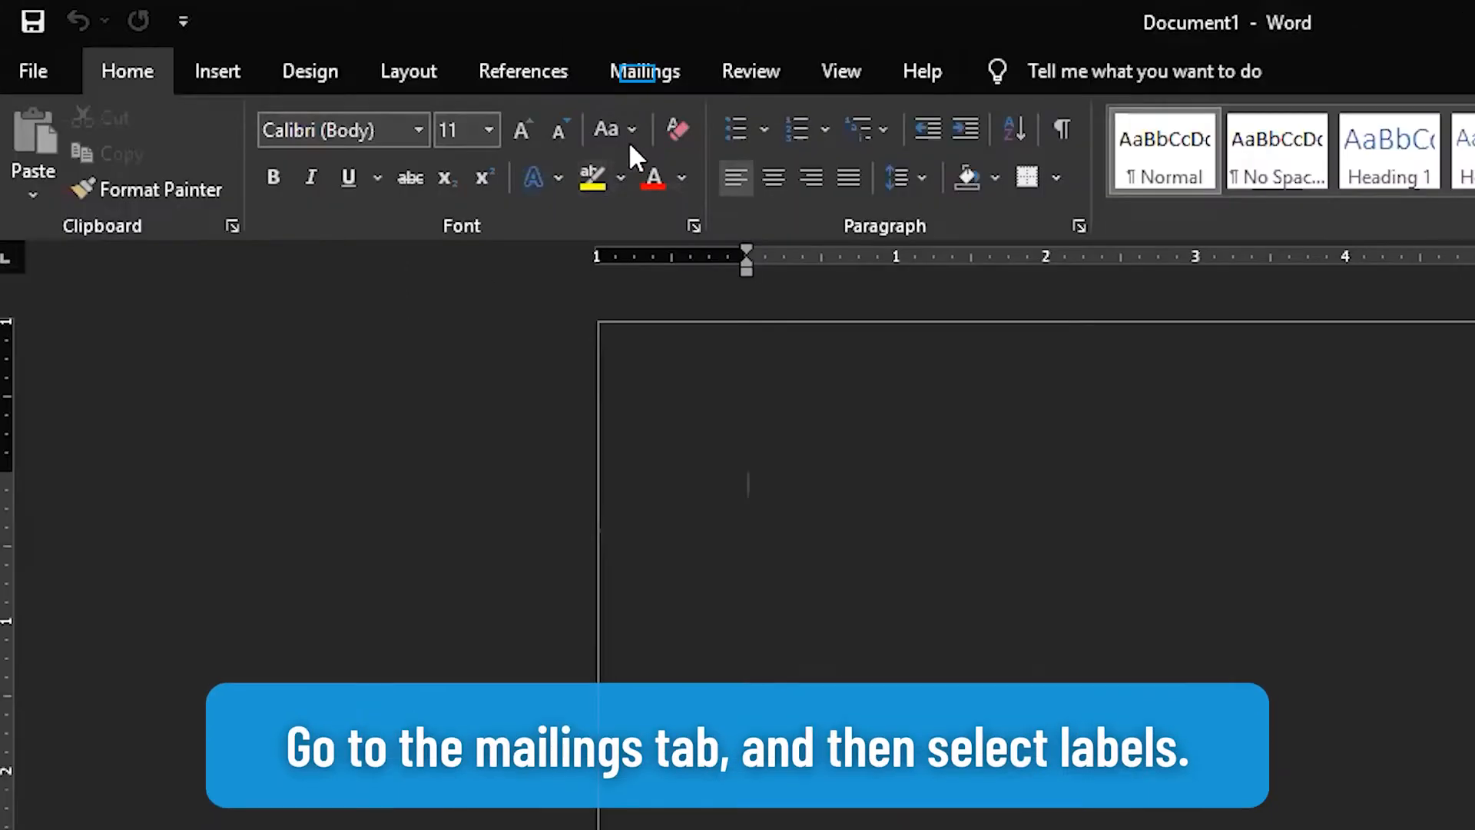
pyautogui.click(644, 71)
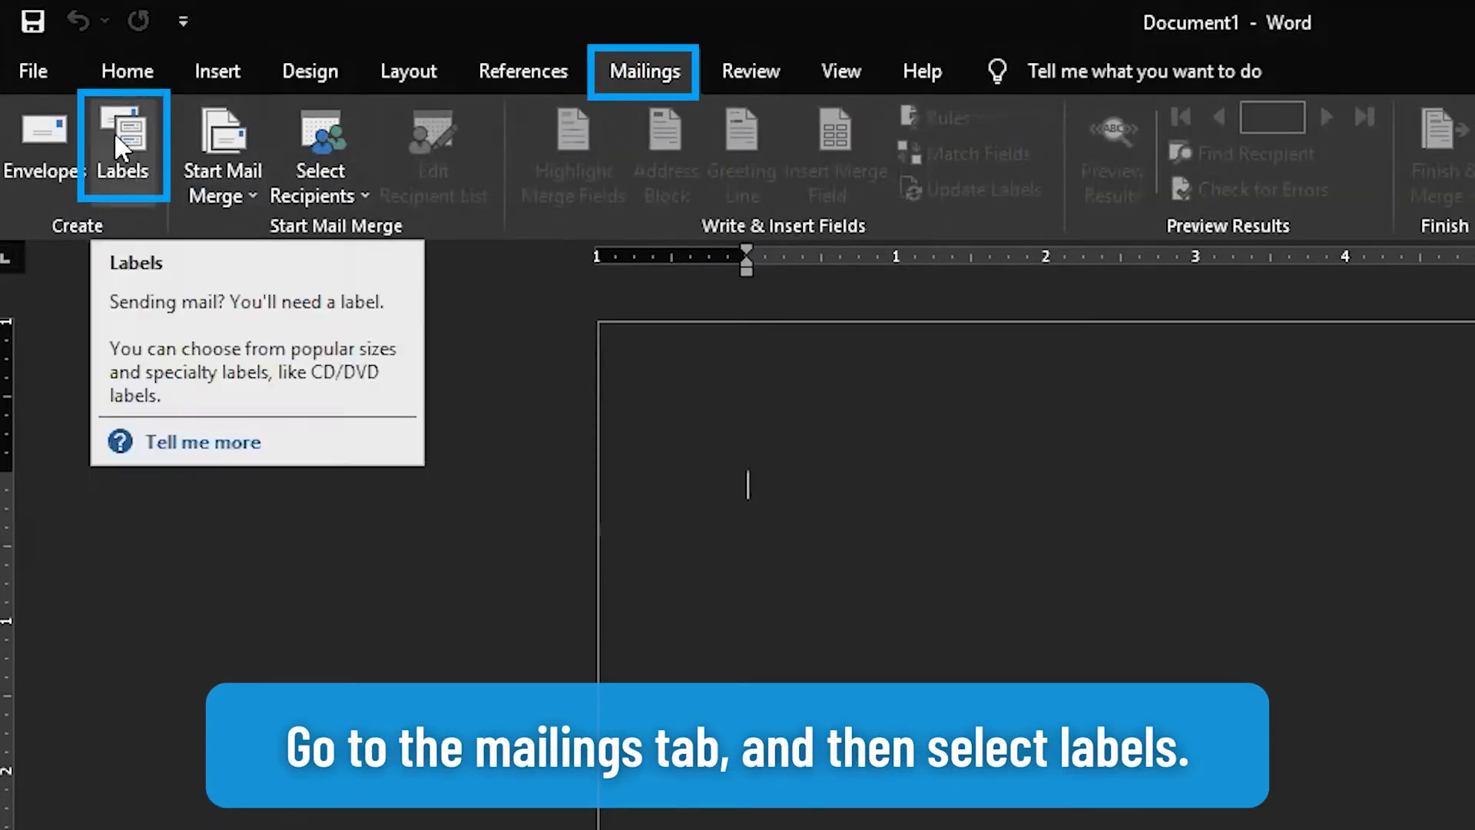
pyautogui.click(122, 146)
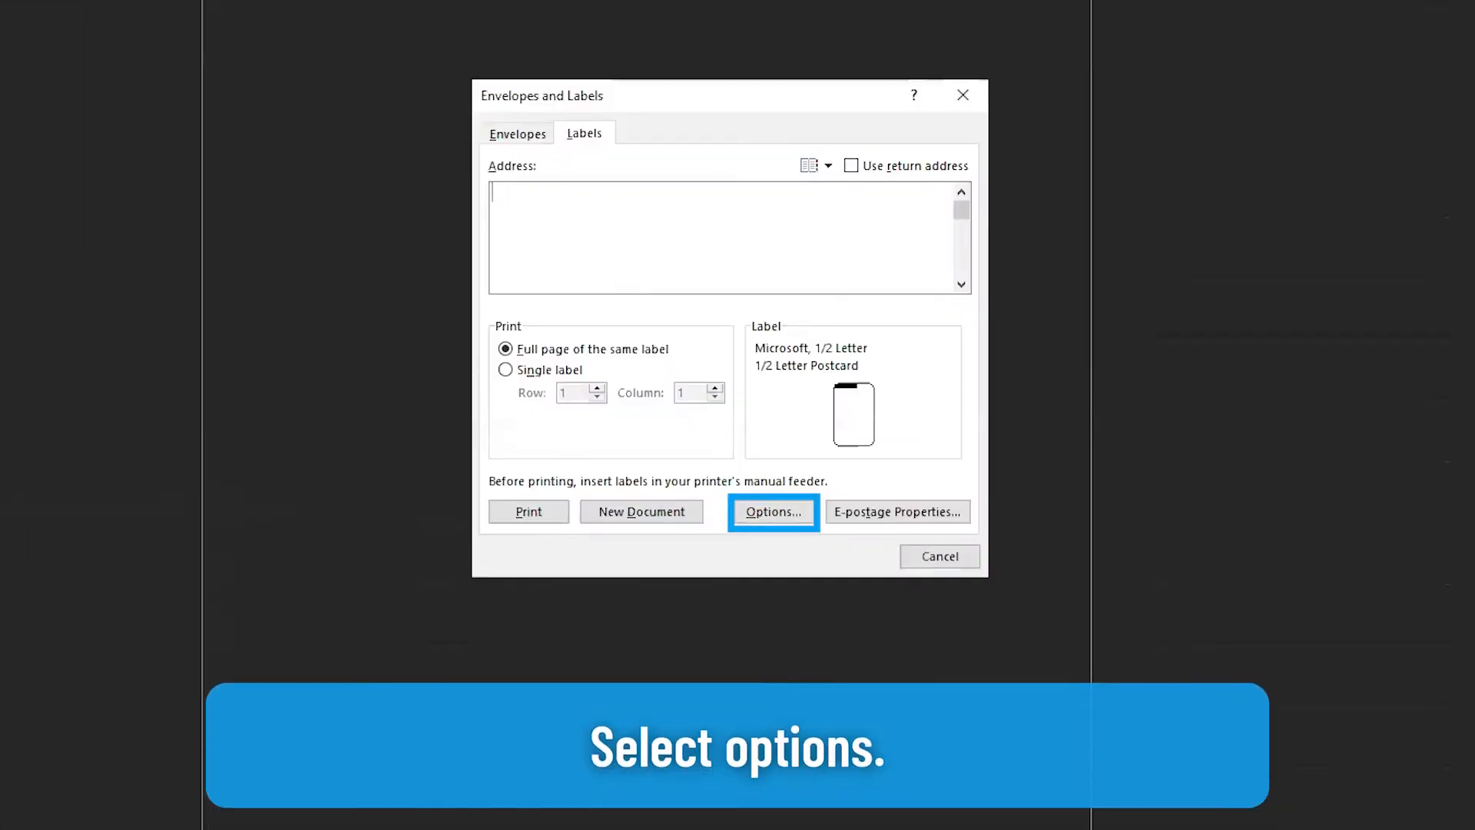
pyautogui.moveTo(714, 470)
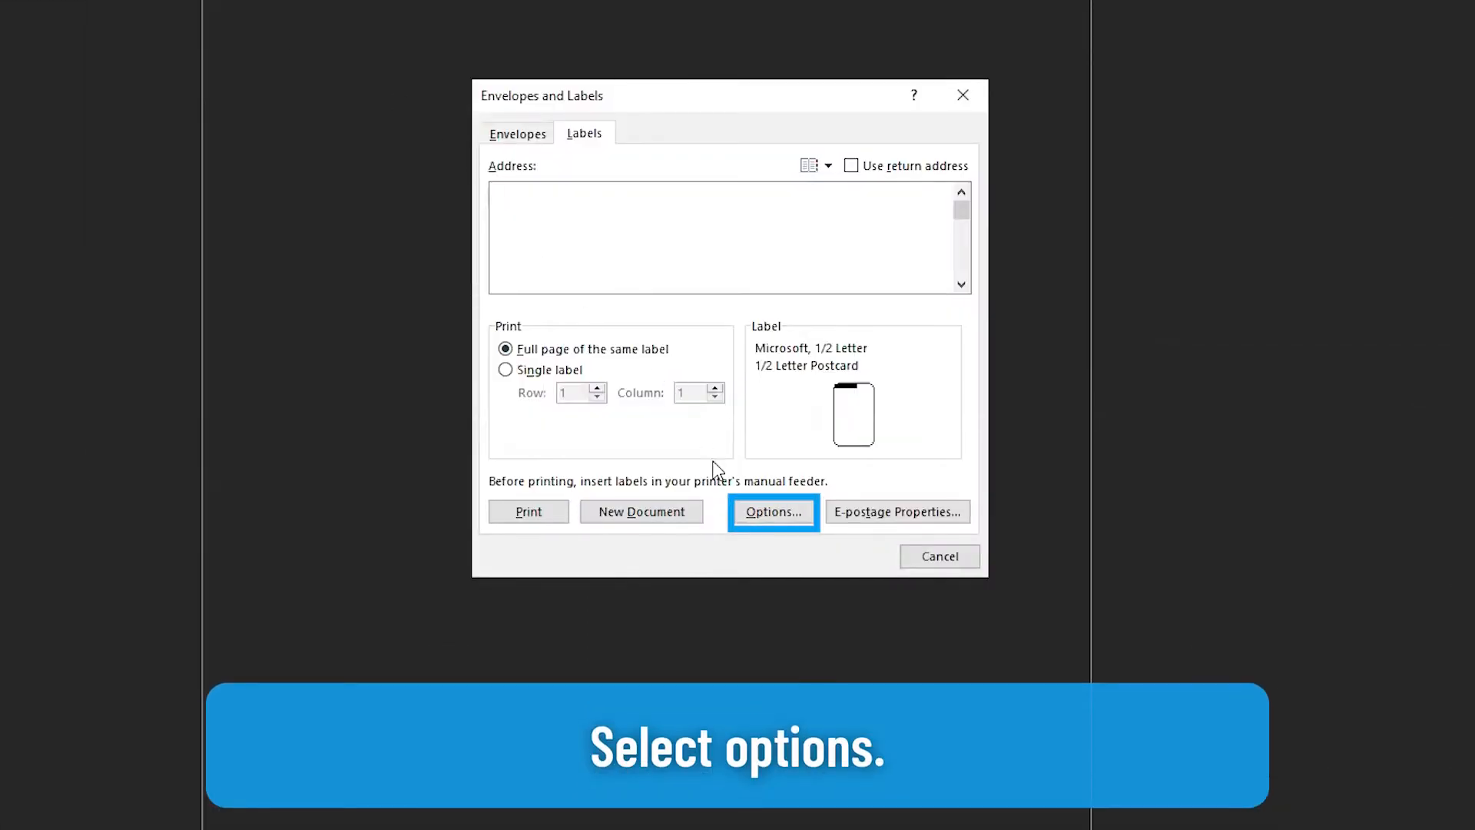
# Step: Define a new label named Custom Label Template with Letter page size
pyautogui.click(773, 510)
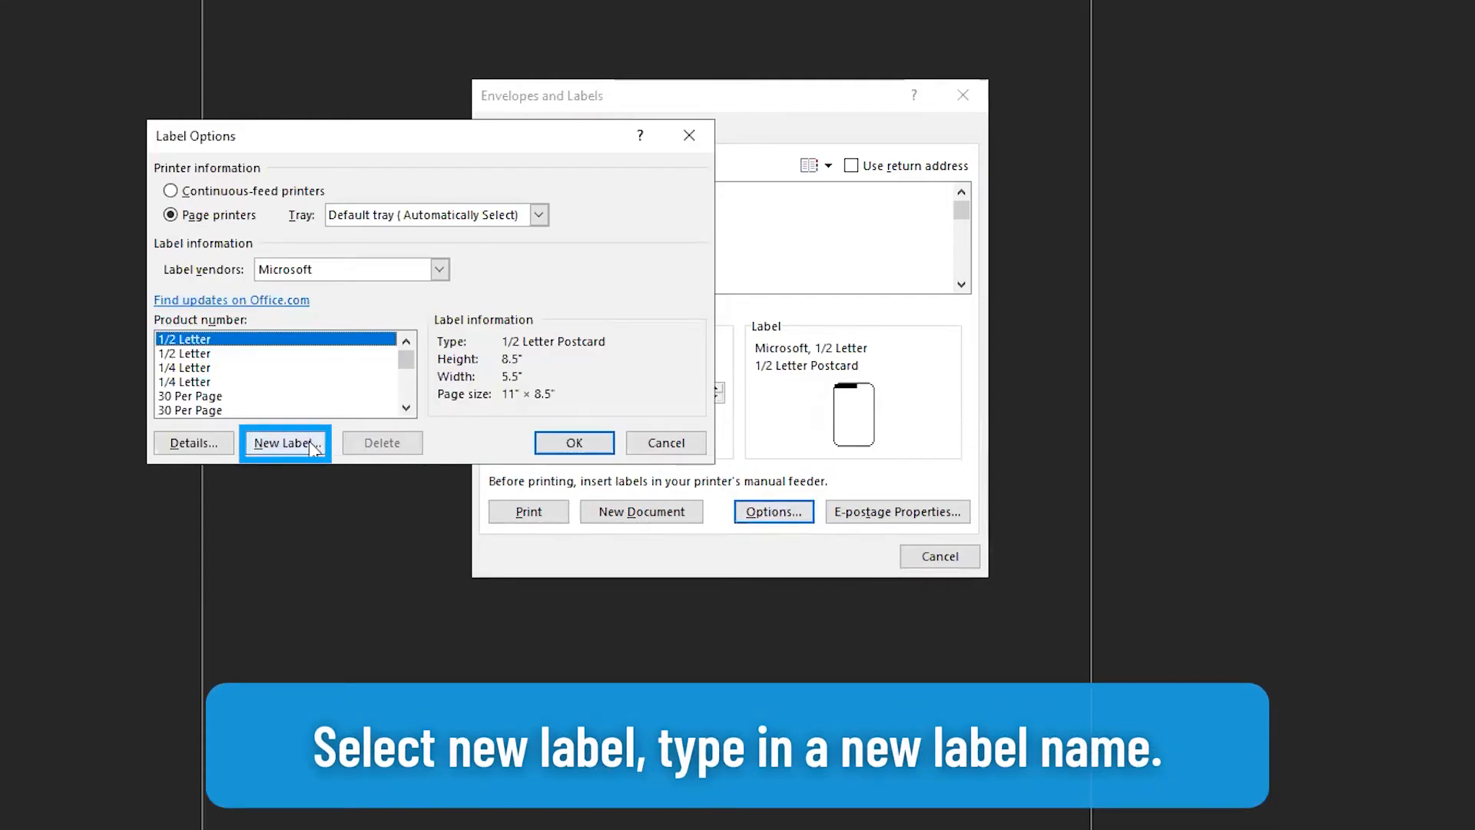
pyautogui.click(286, 442)
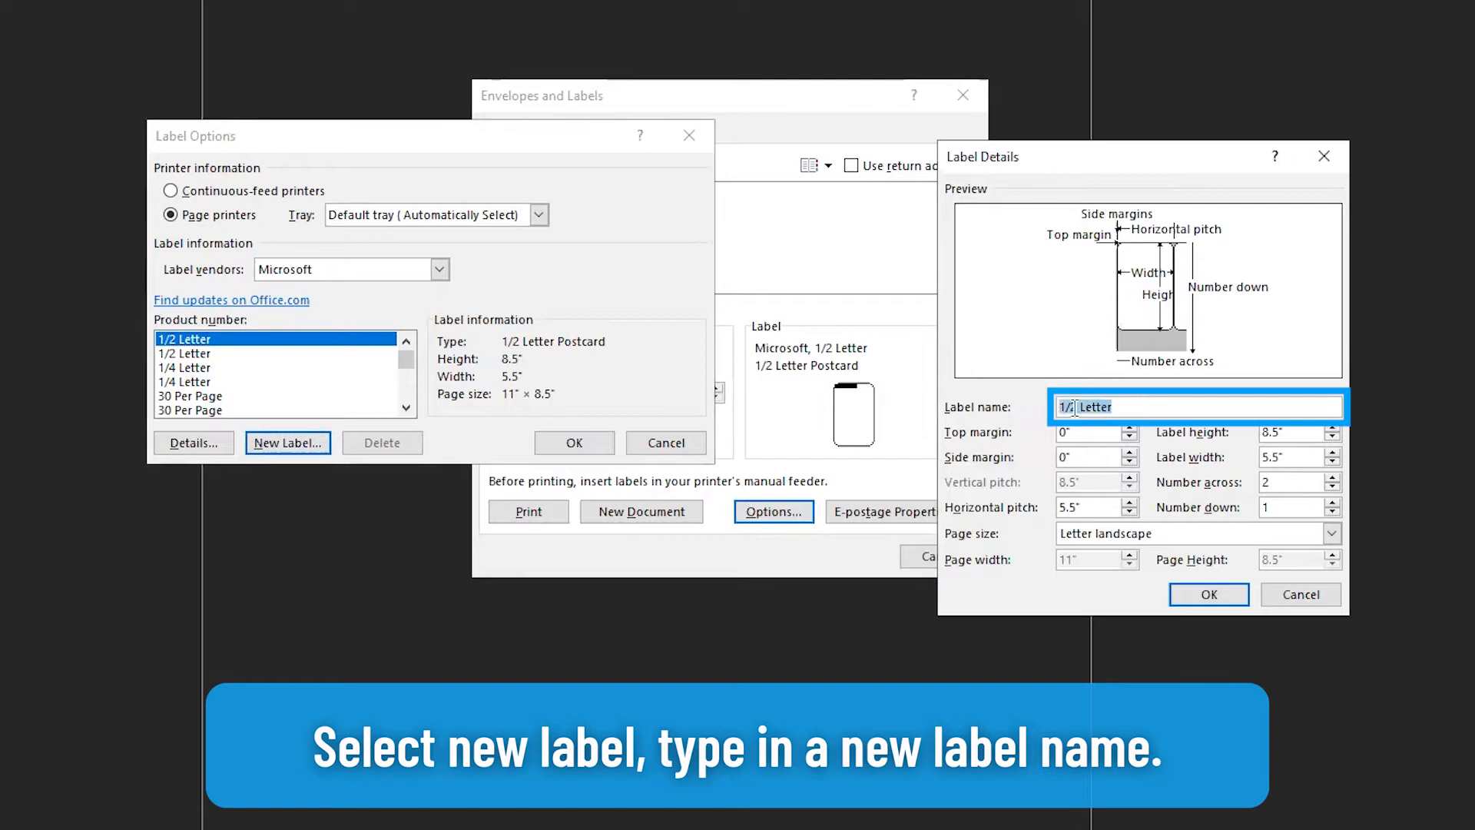
pyautogui.write('Custom')
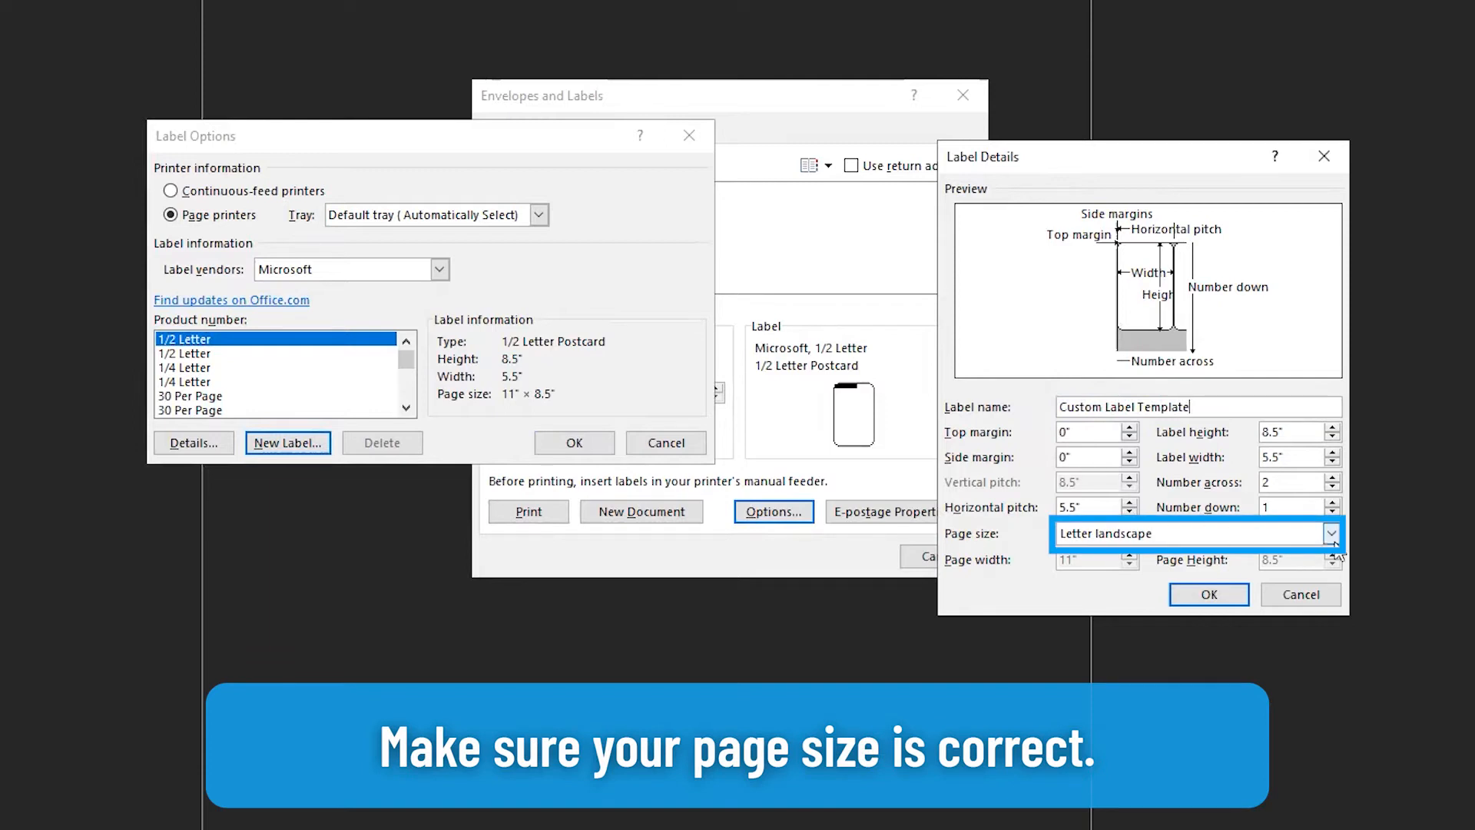
pyautogui.click(1331, 533)
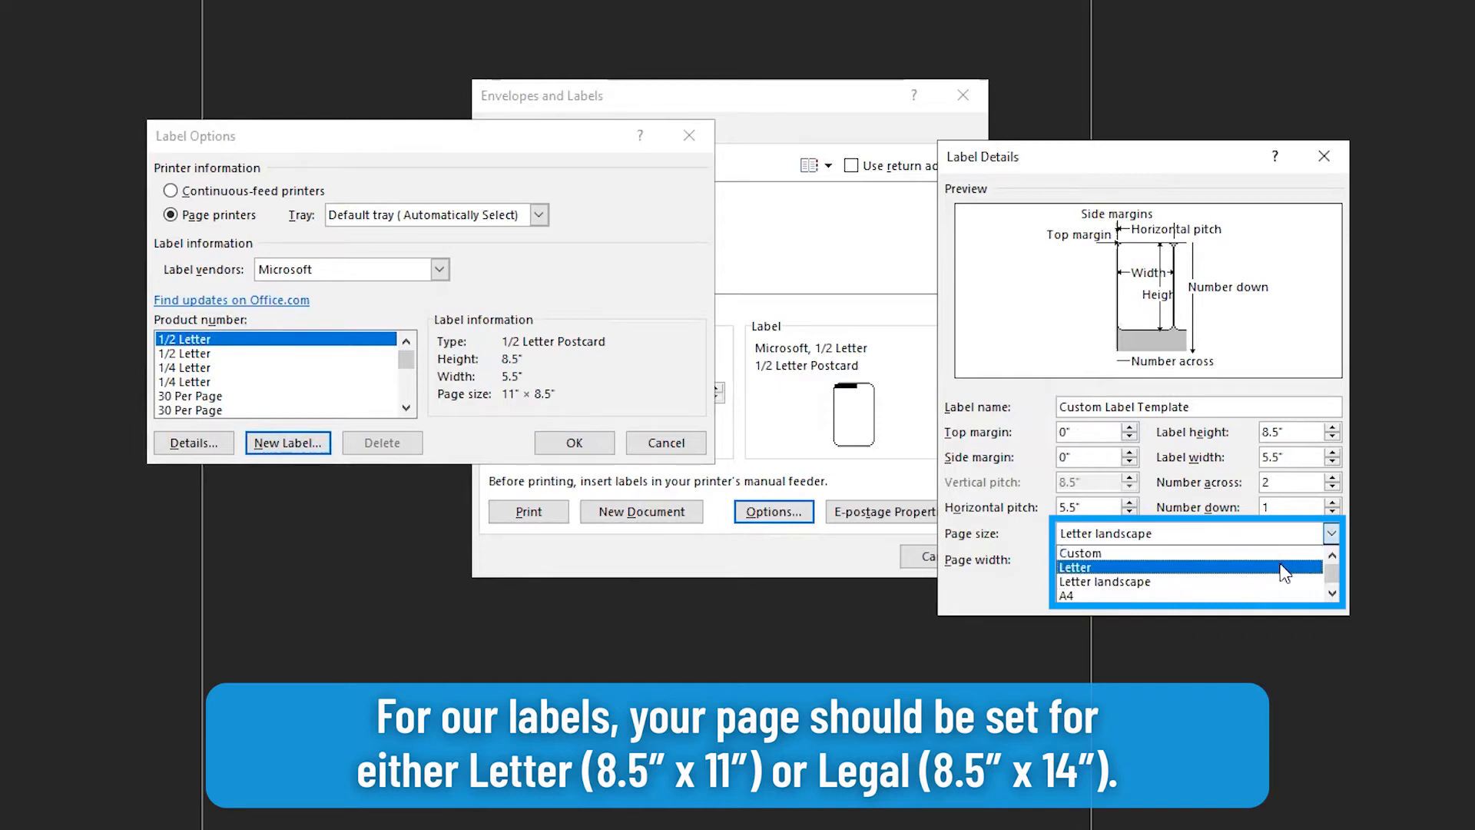
pyautogui.click(1075, 567)
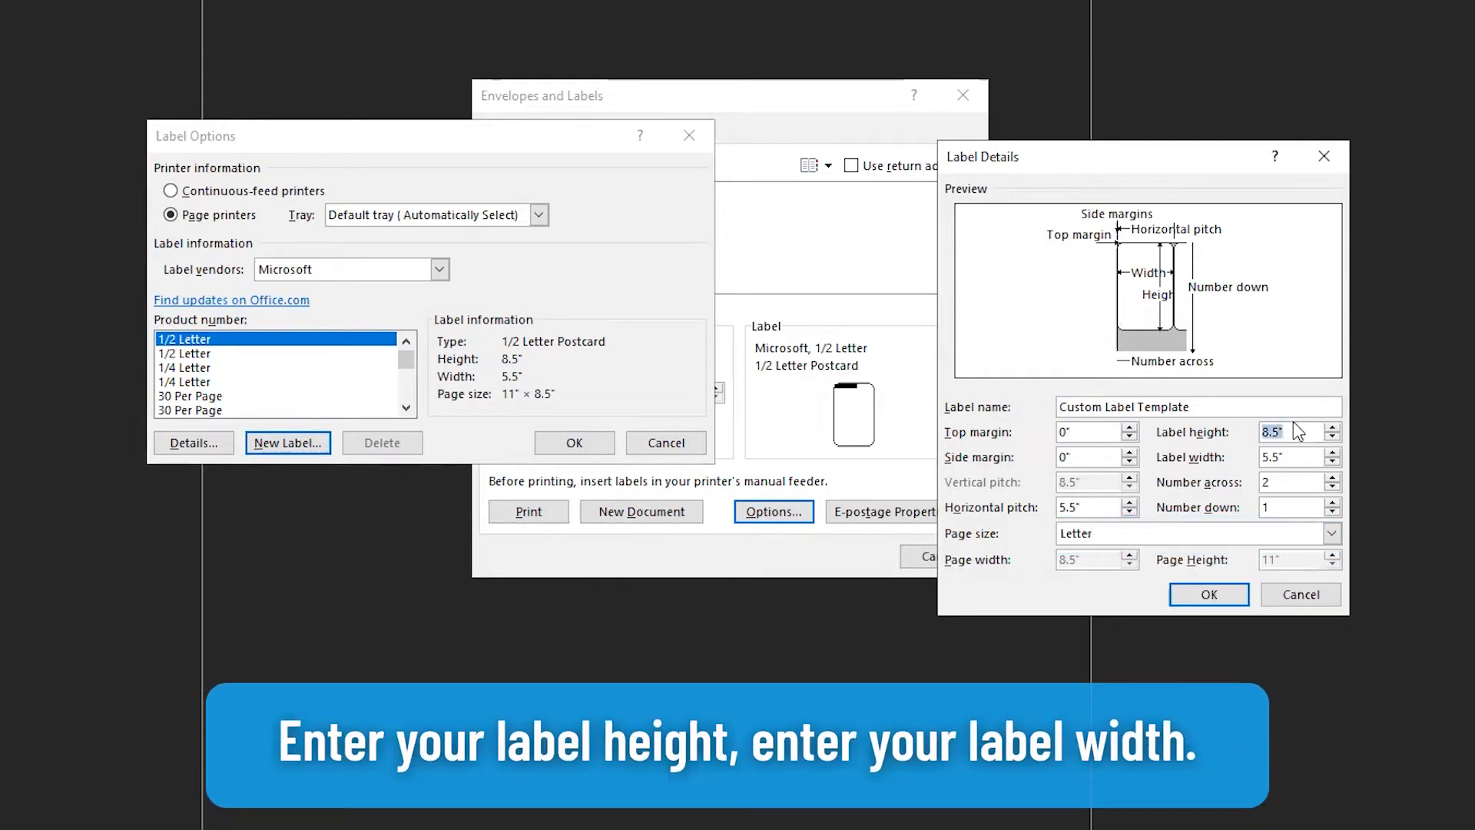
# Step: Enter label height 1, width 2.625, 3 across and 10 down
pyautogui.write('1')
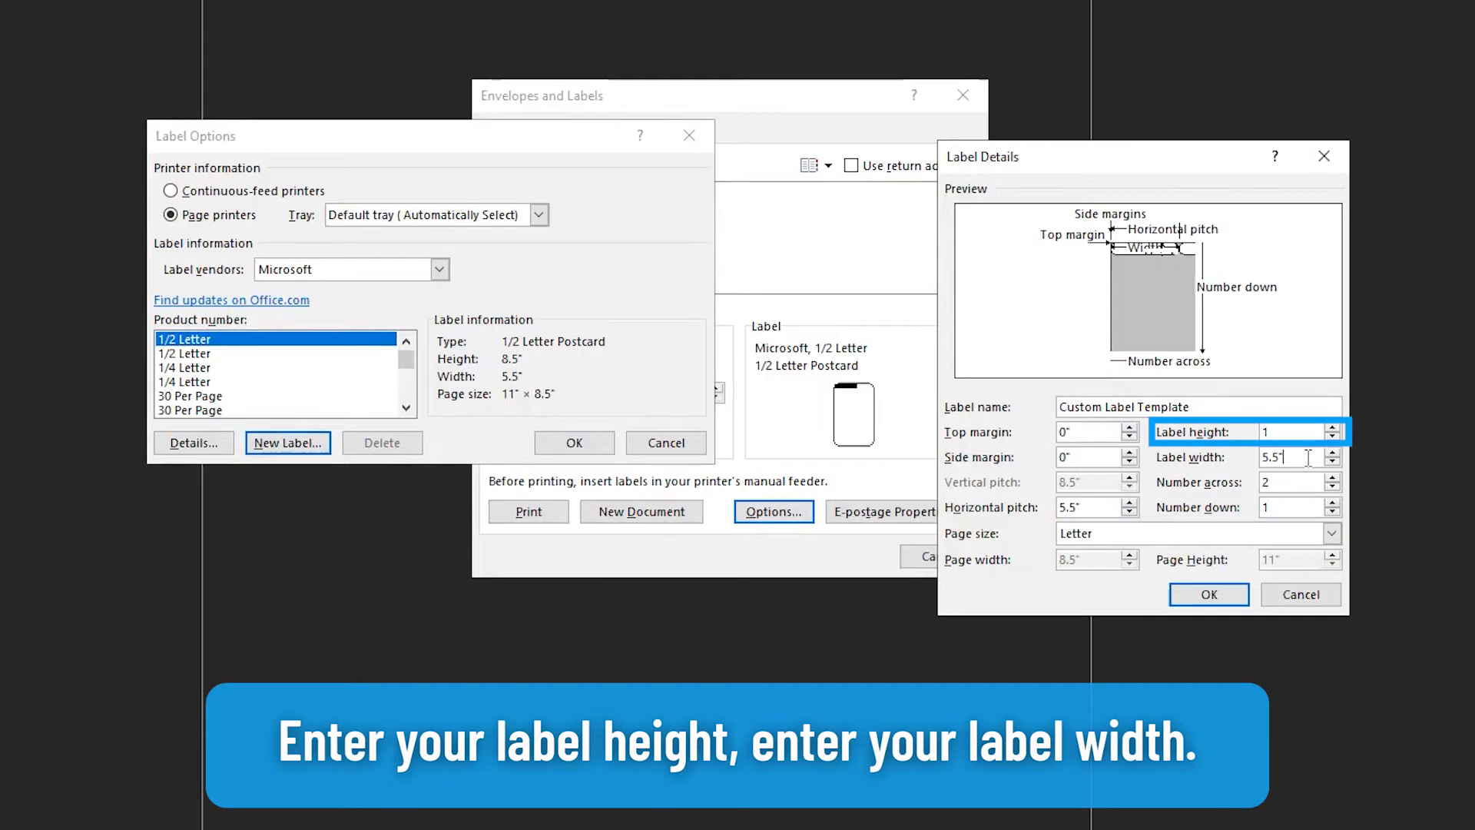
pyautogui.write('2.625')
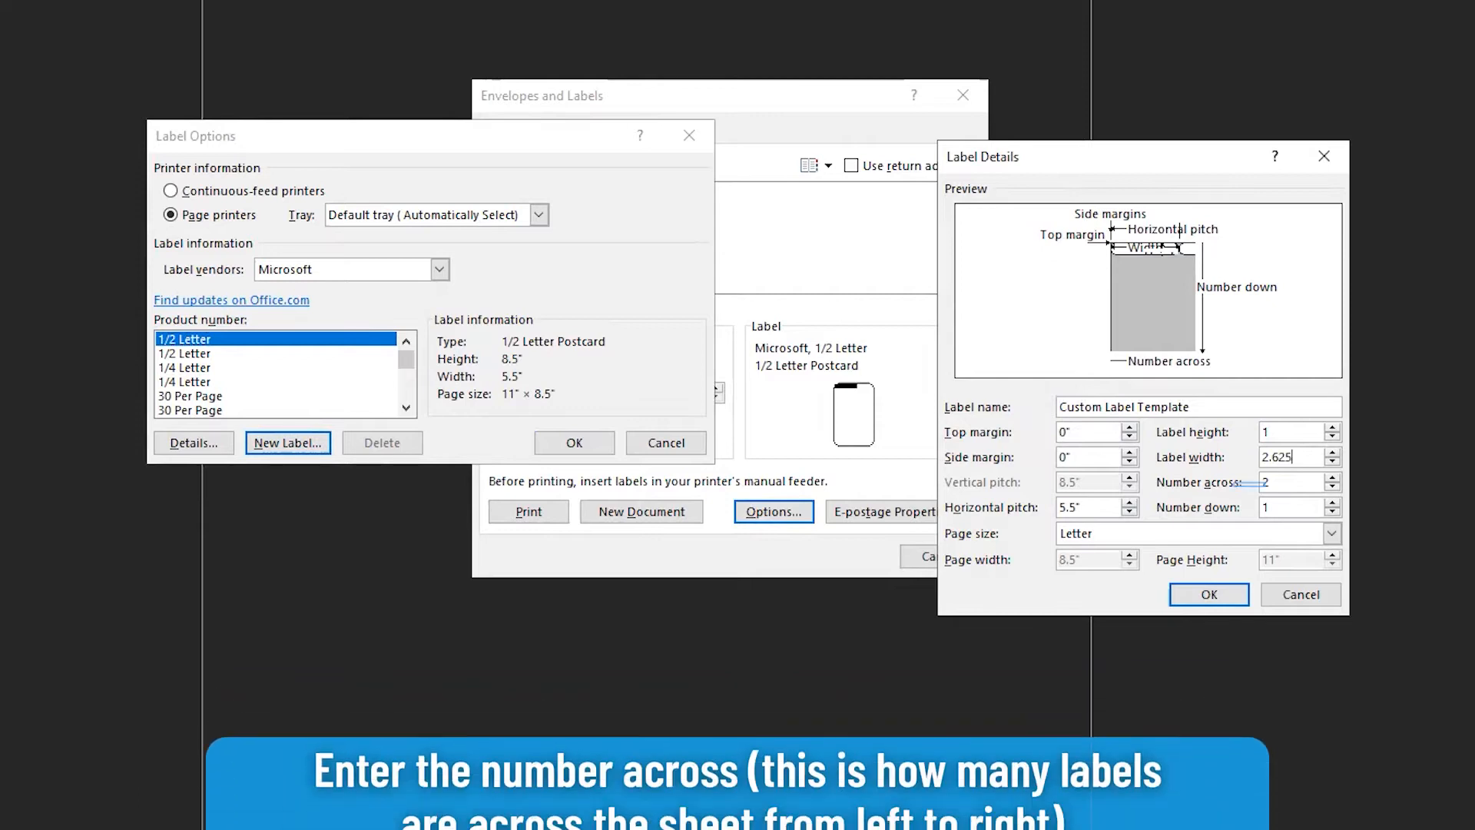
pyautogui.write('3')
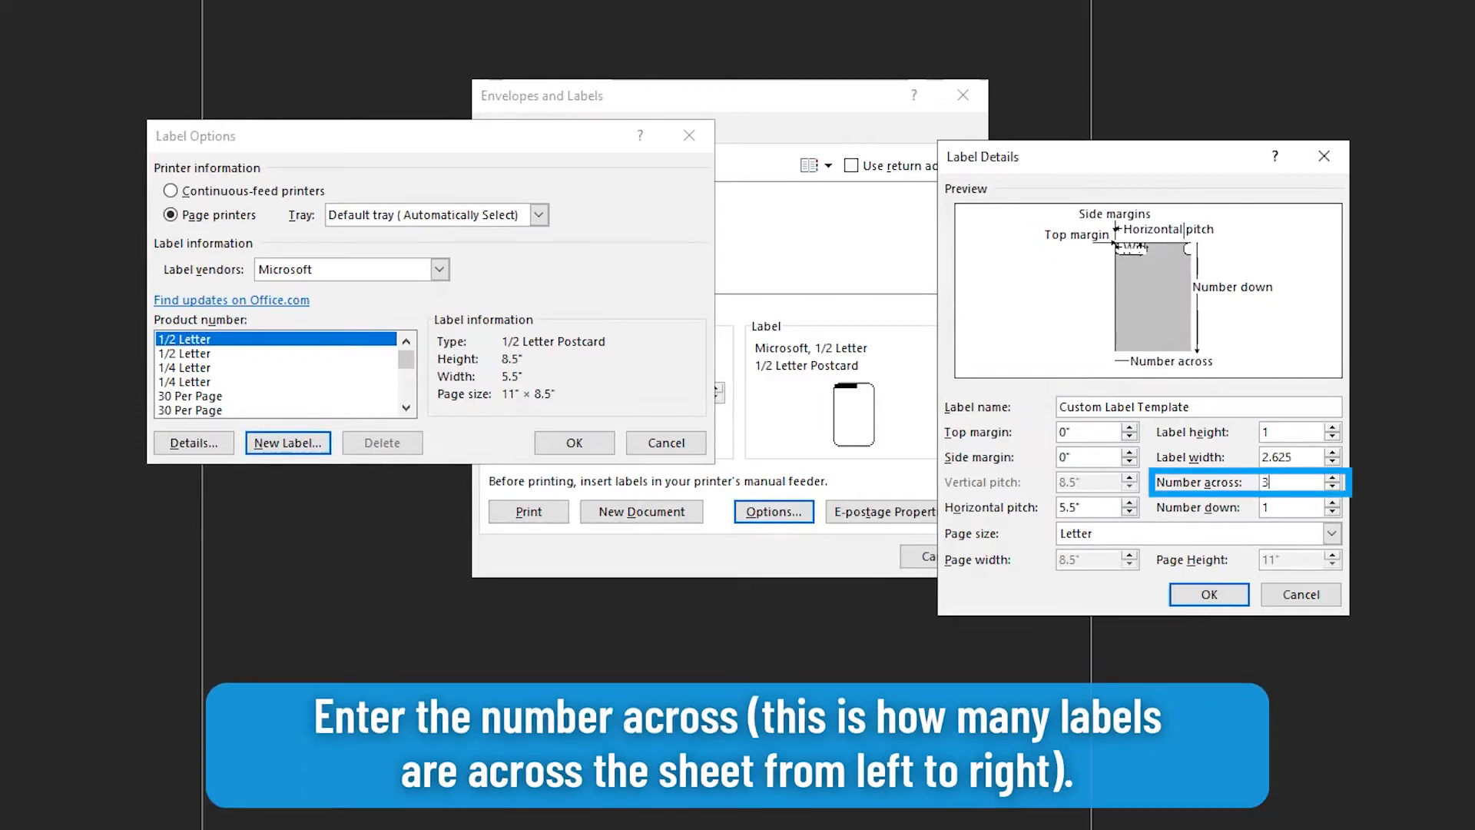
pyautogui.write('10')
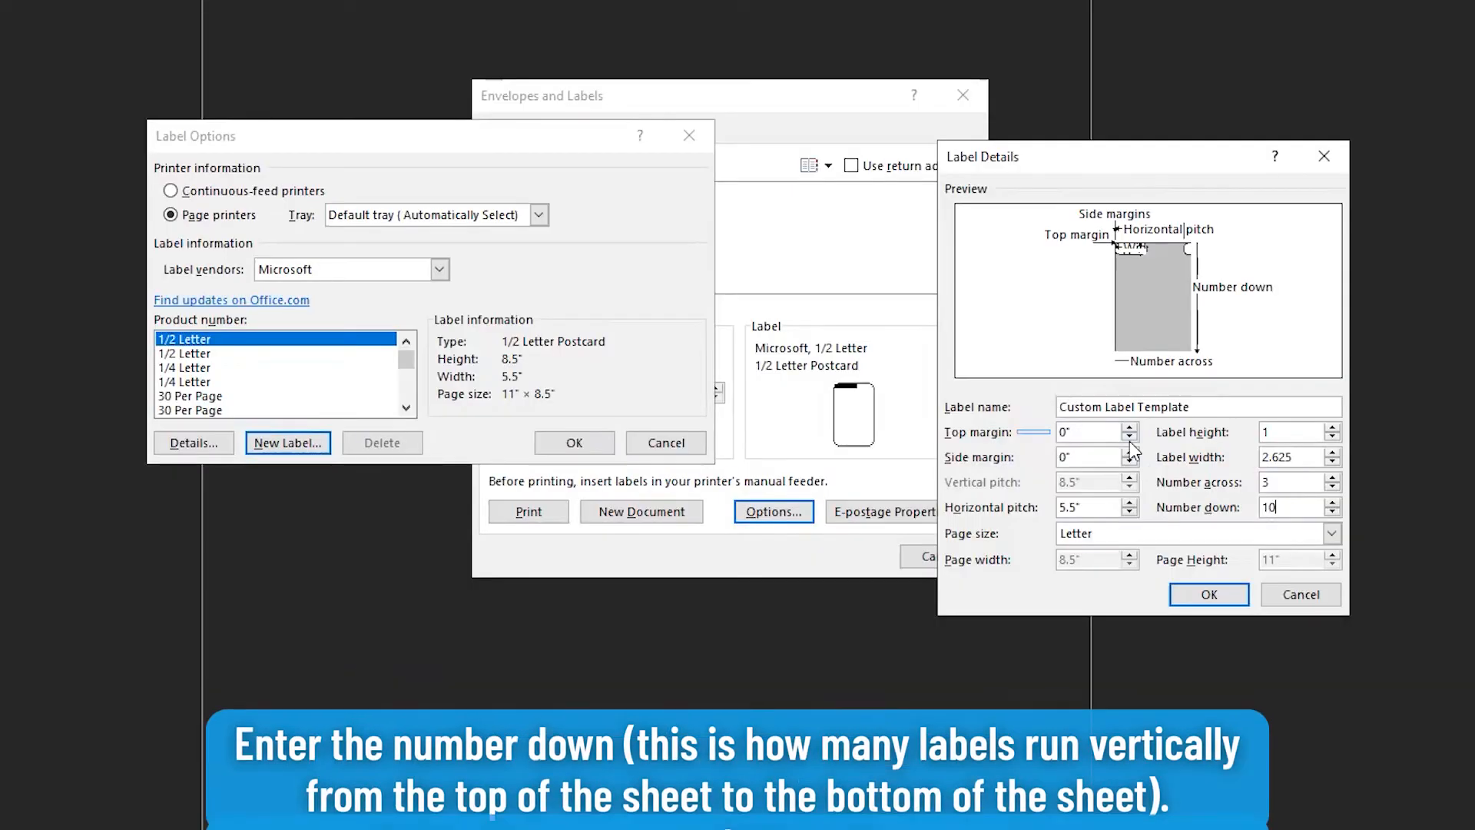
# Step: Enter top margin 0.5, side margin 0.1875, vertical pitch 1 and horizontal pitch 2.75
pyautogui.click(1095, 431)
pyautogui.write('.5')
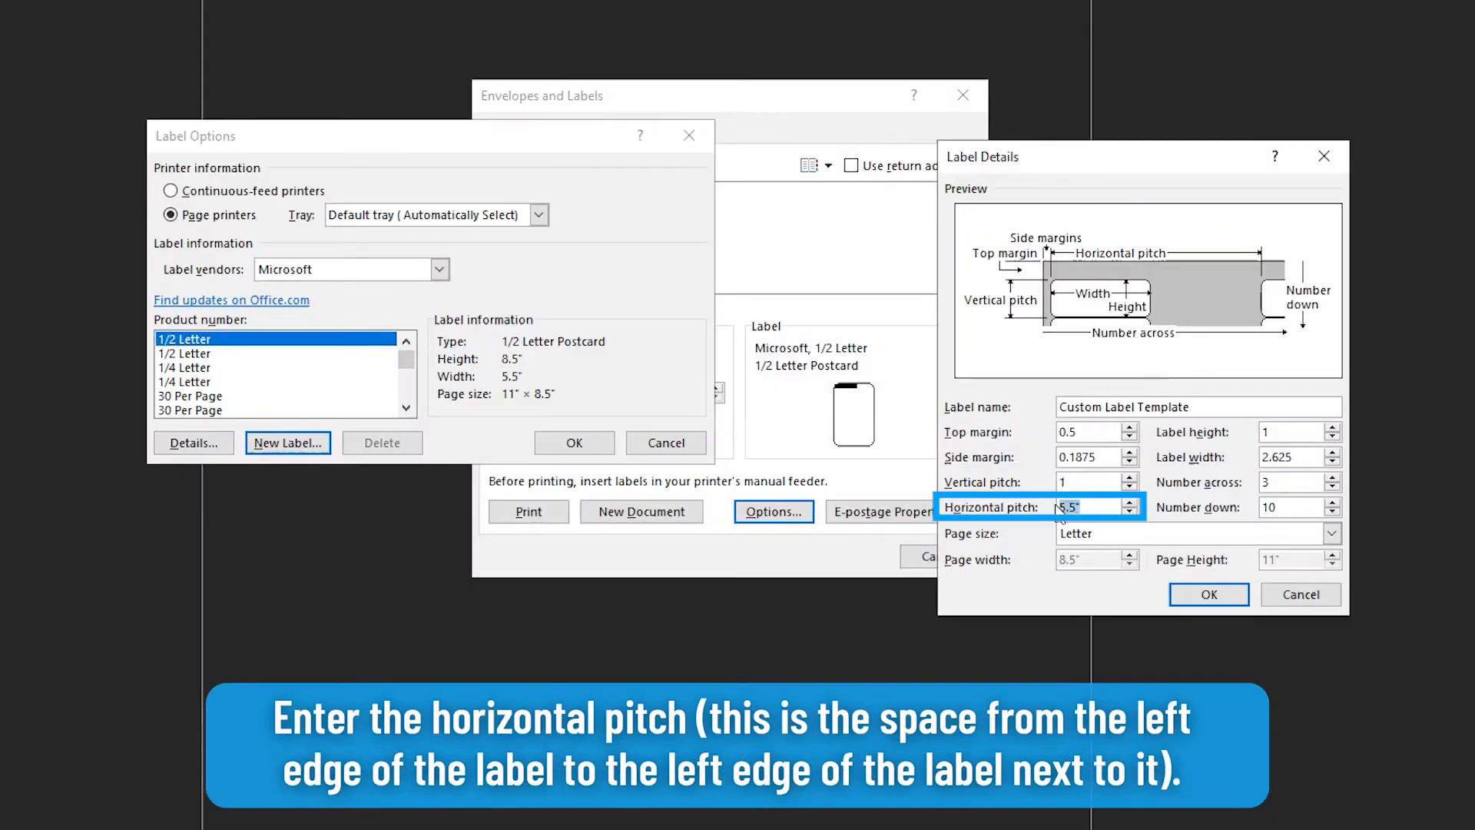
pyautogui.write('2.75')
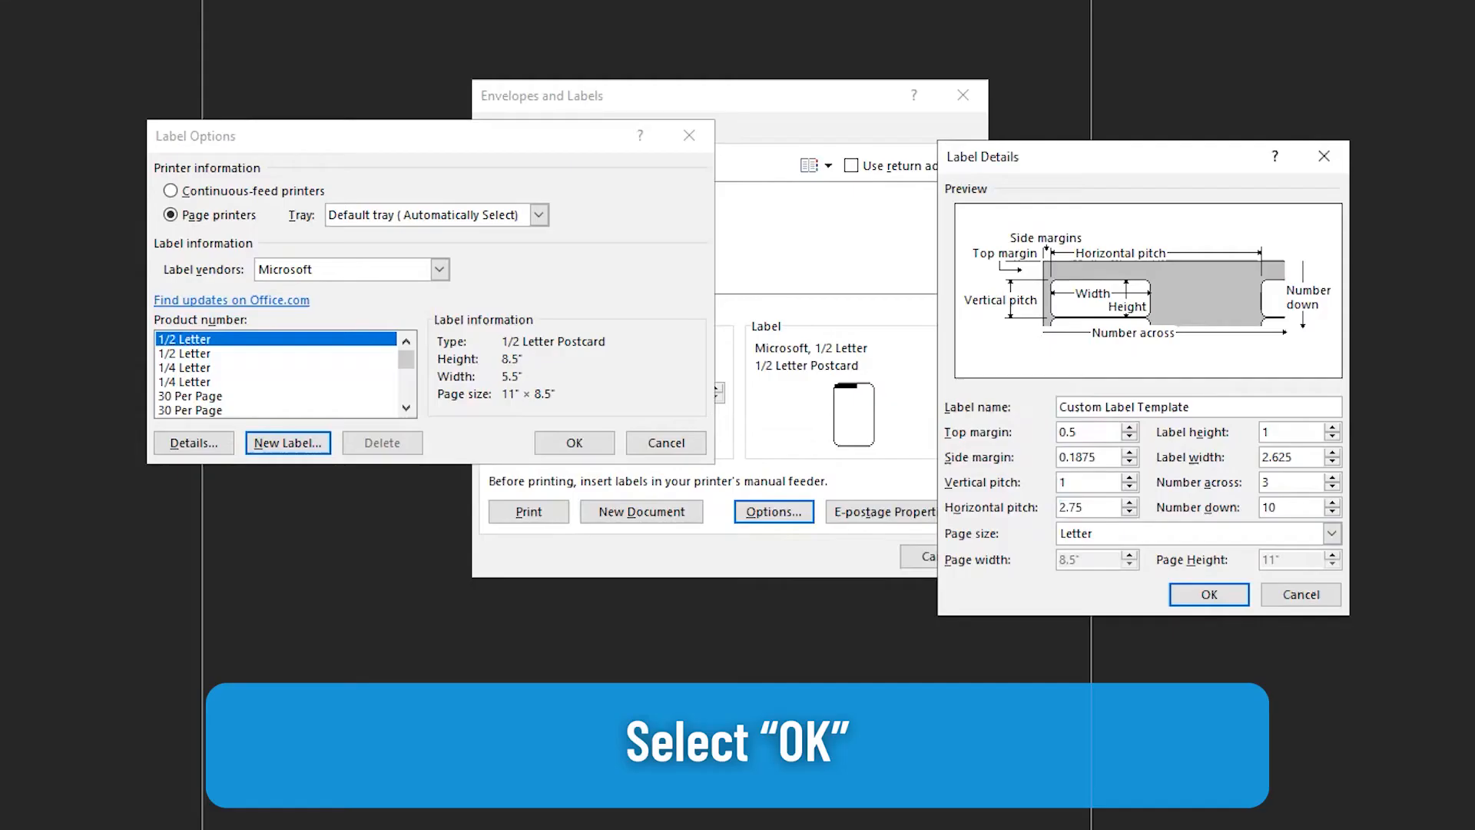
# Step: Save the label, apply Custom Label Template and generate a new document of blank labels
pyautogui.click(1208, 593)
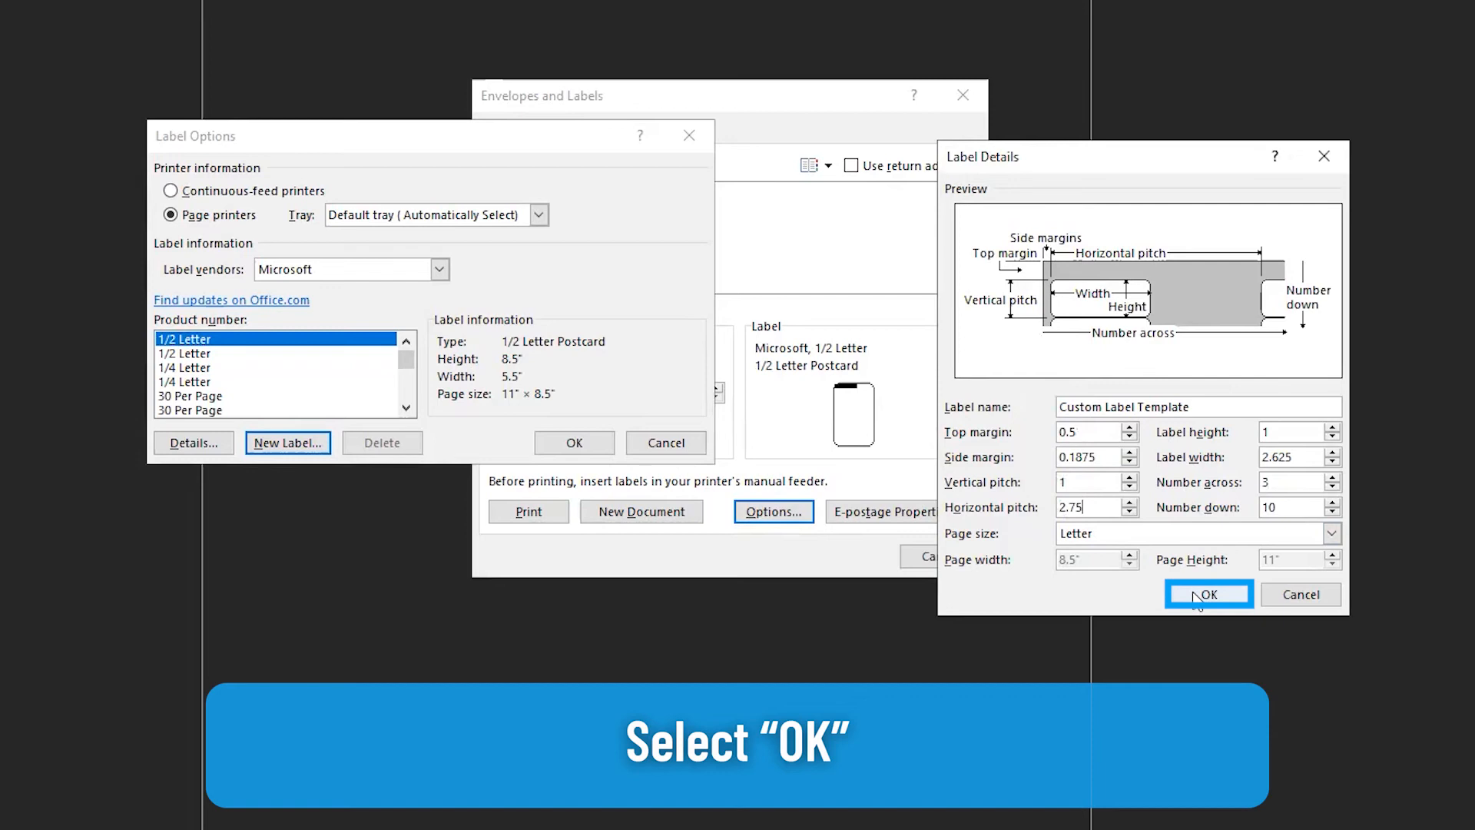
pyautogui.click(1210, 593)
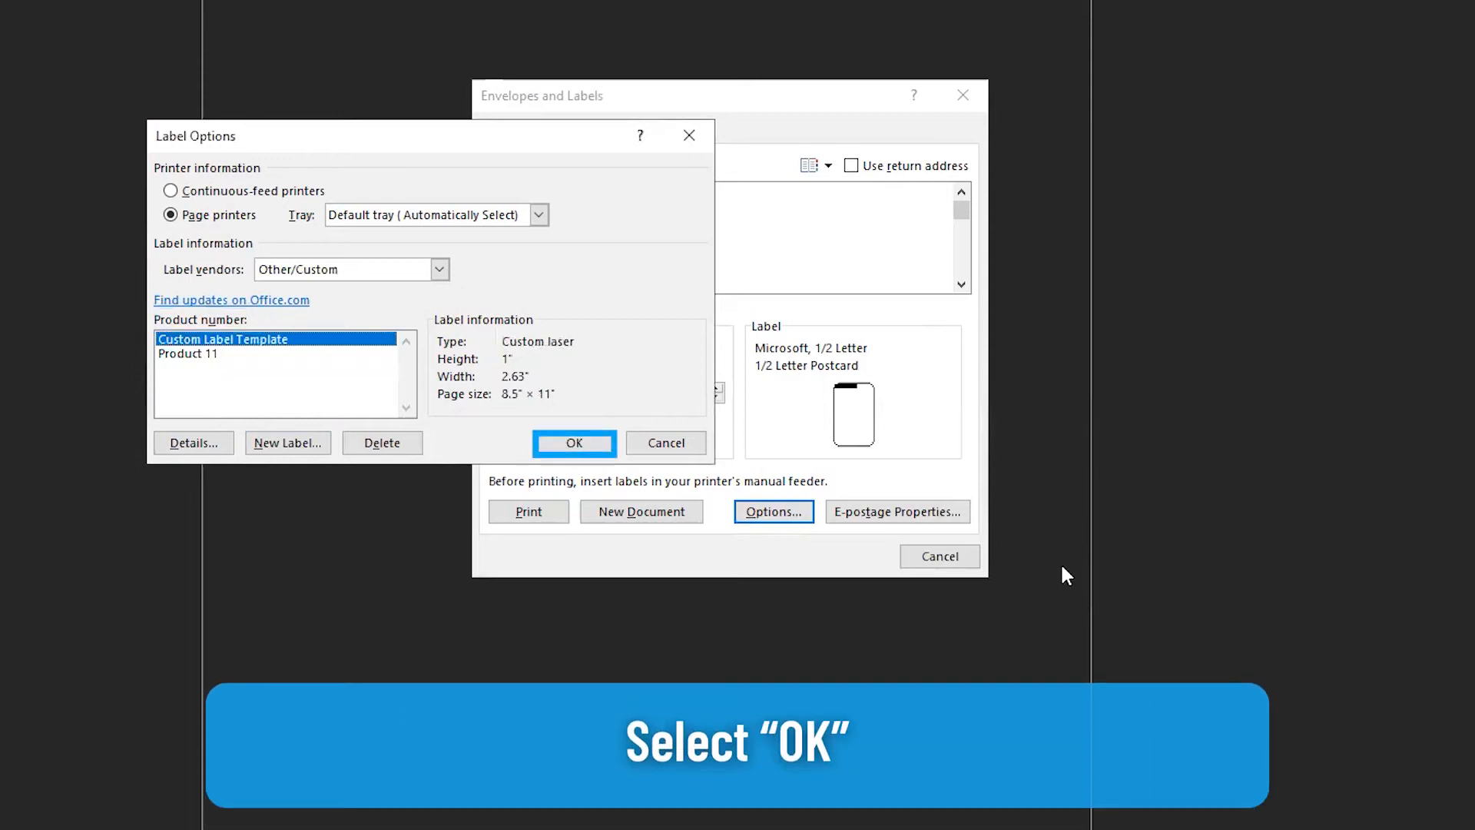
pyautogui.click(573, 443)
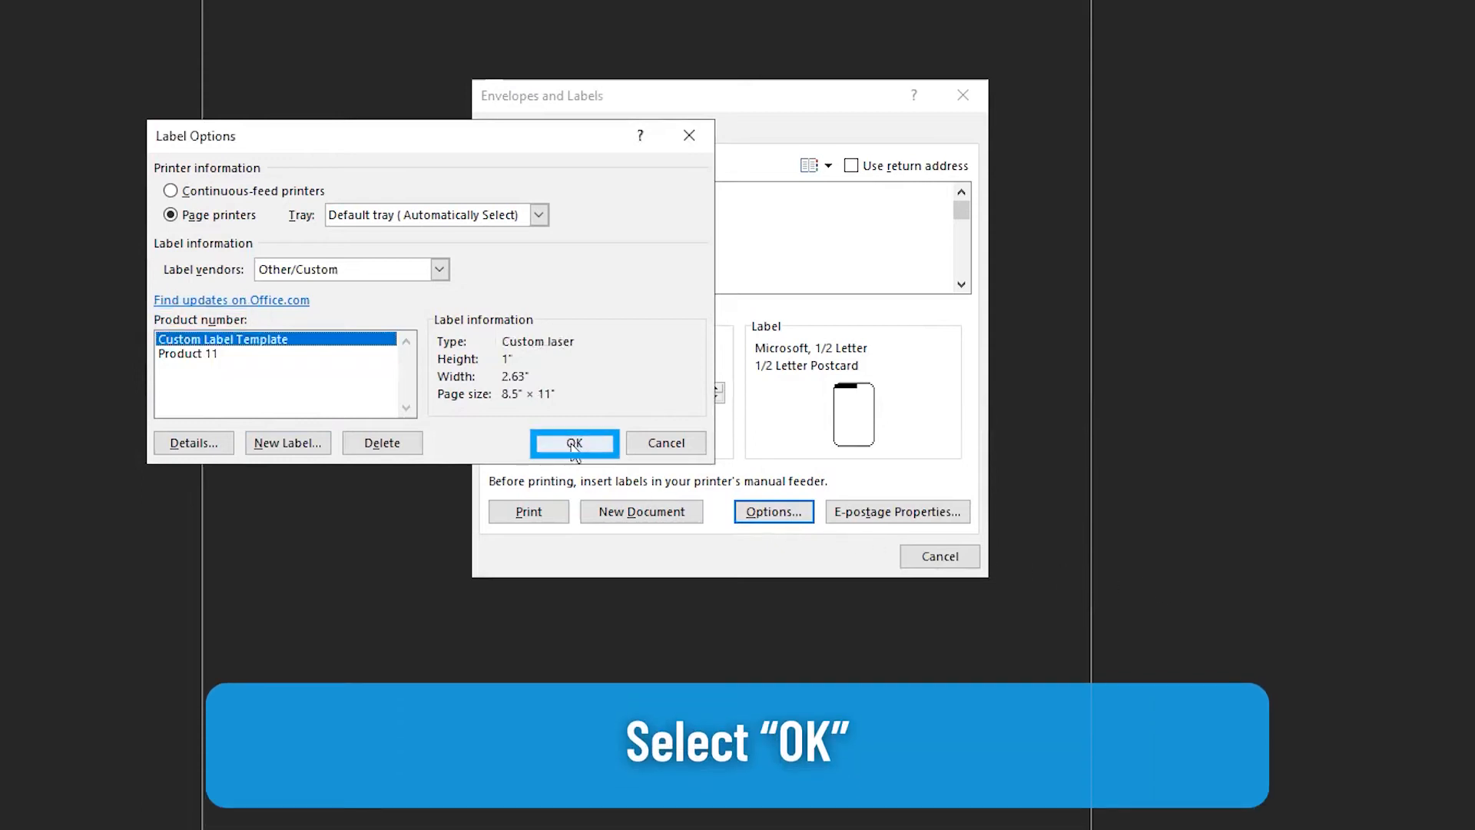
pyautogui.click(573, 443)
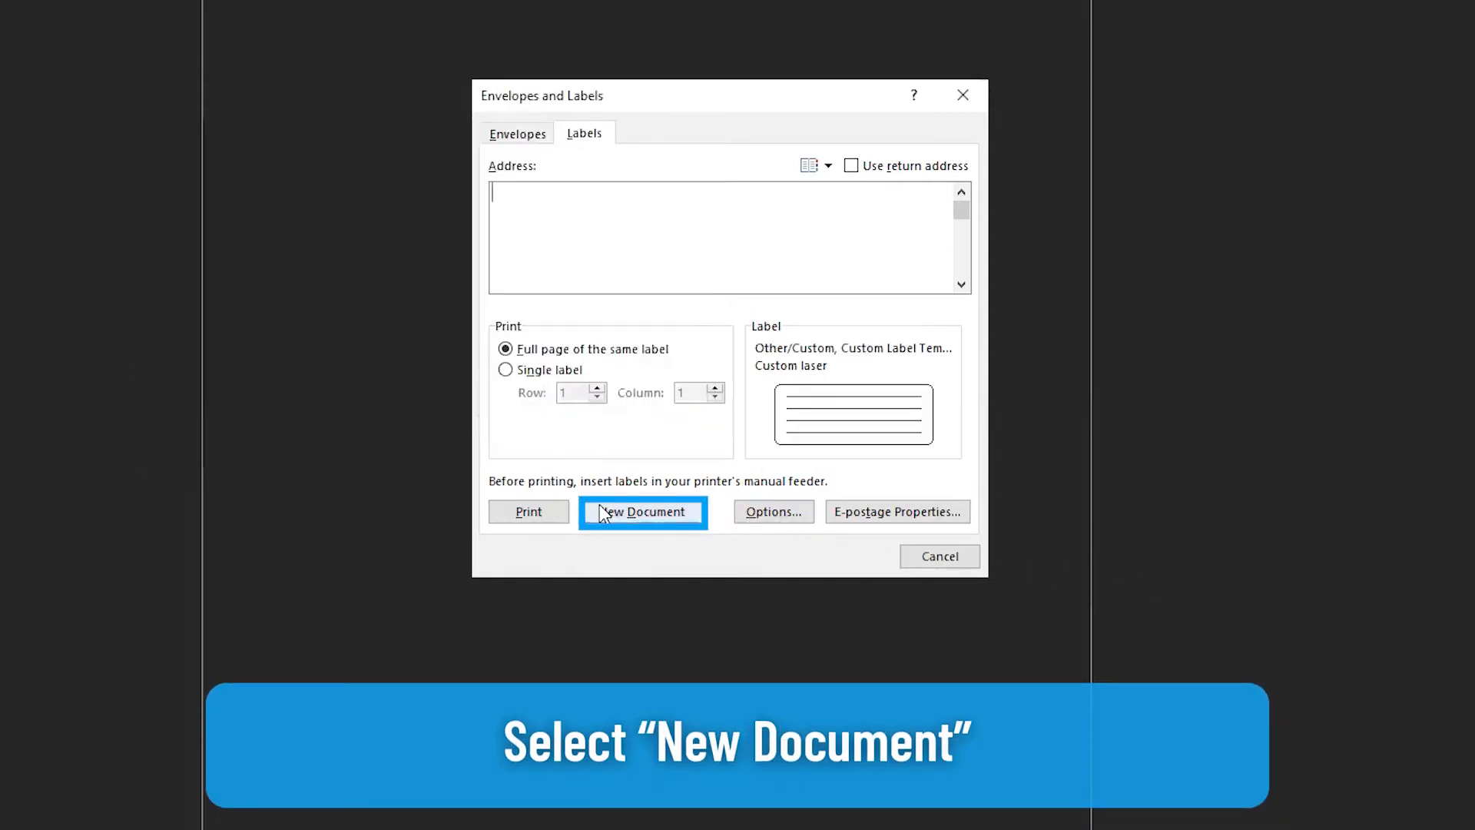
pyautogui.click(642, 512)
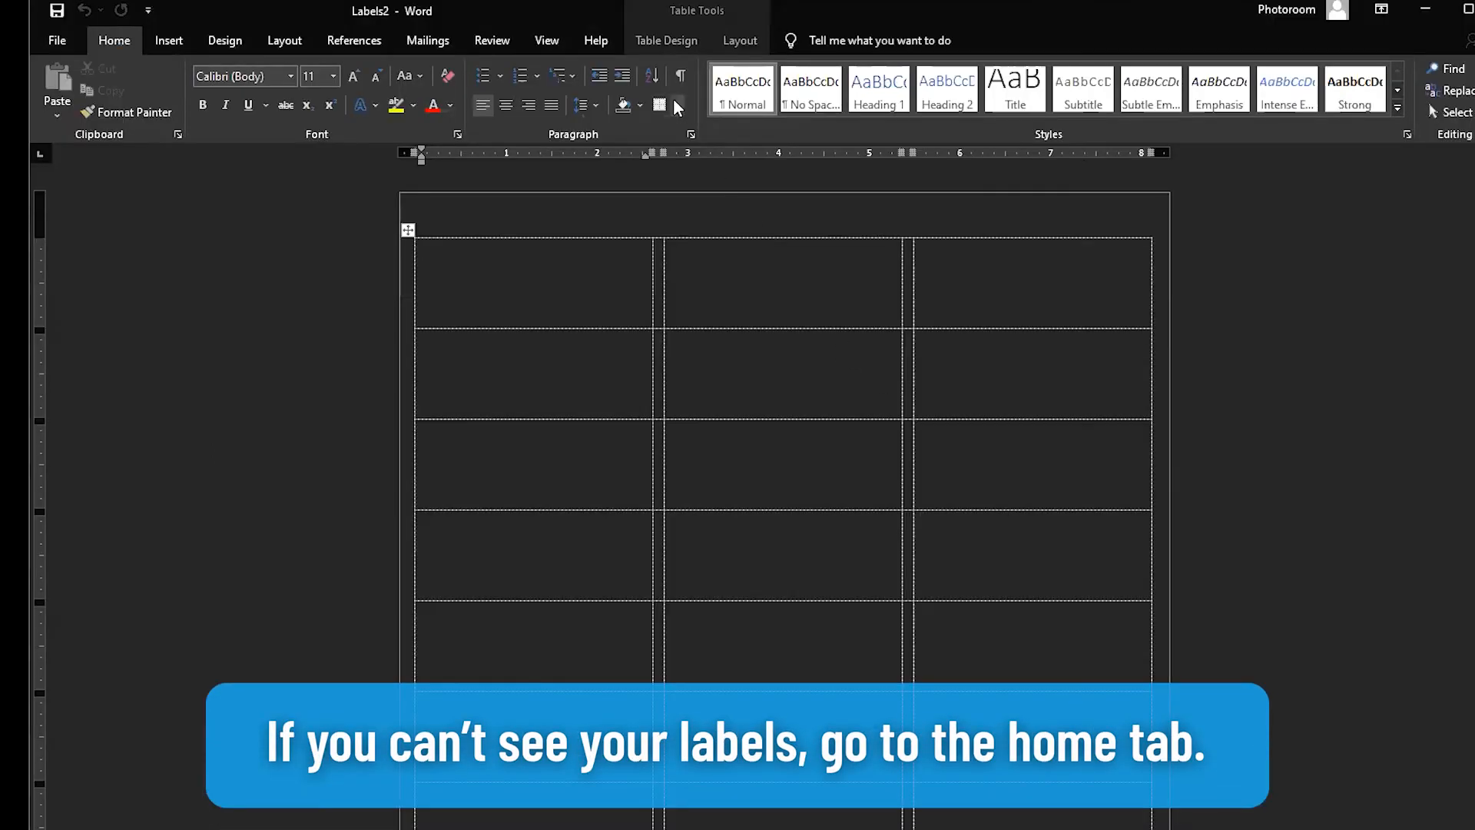
pyautogui.click(673, 105)
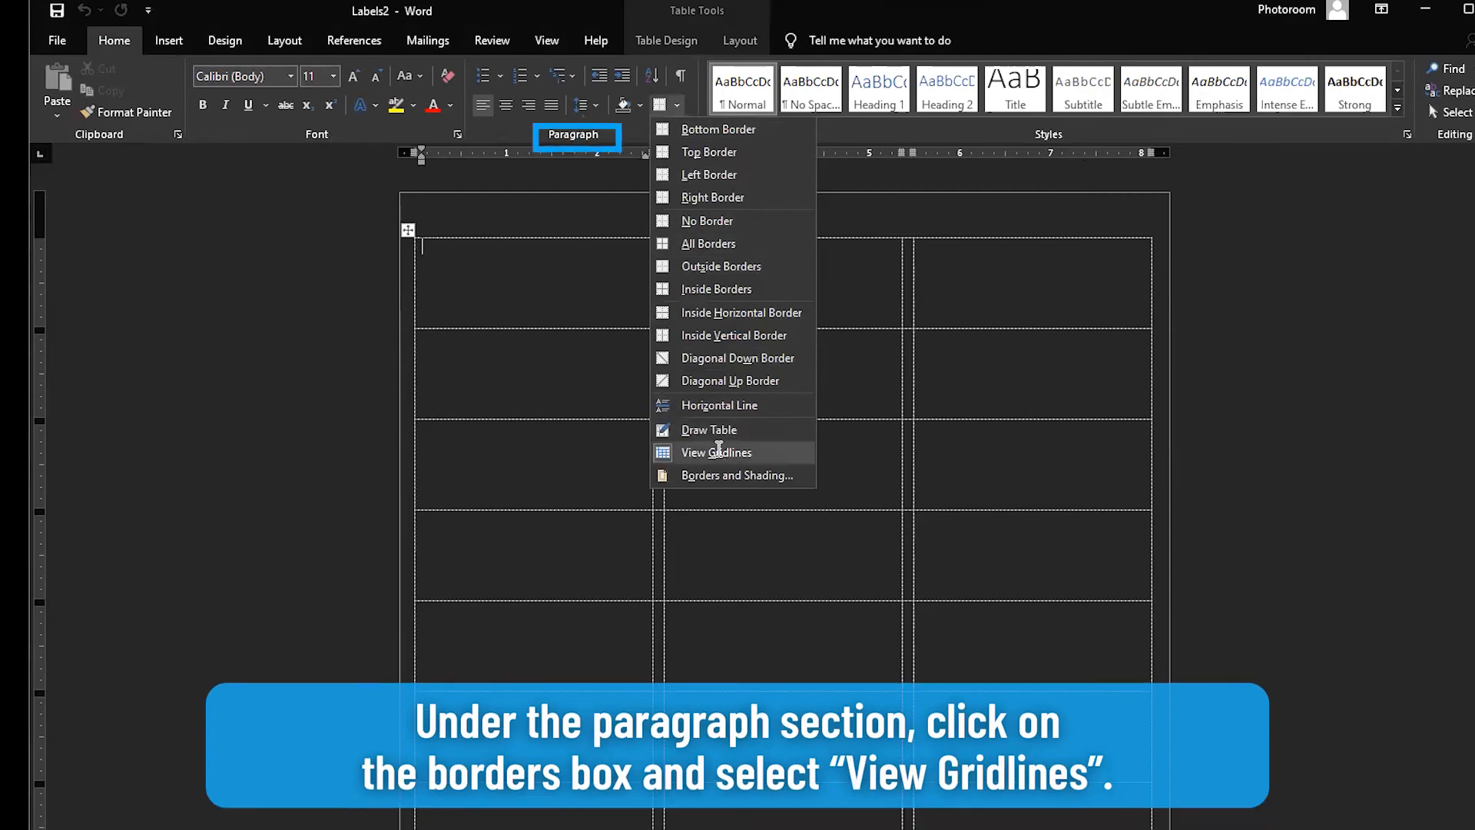
pyautogui.click(715, 451)
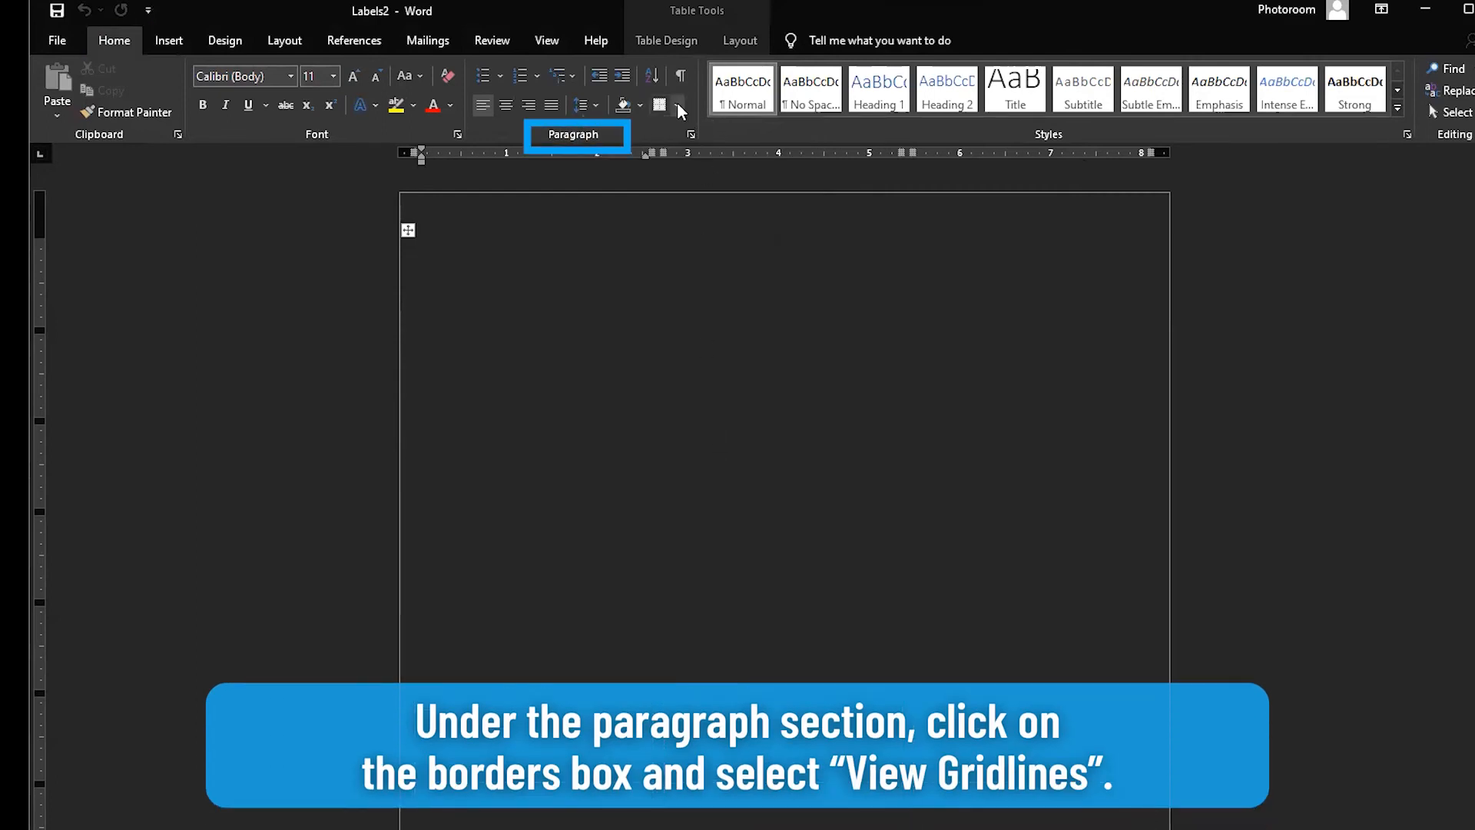
pyautogui.click(675, 105)
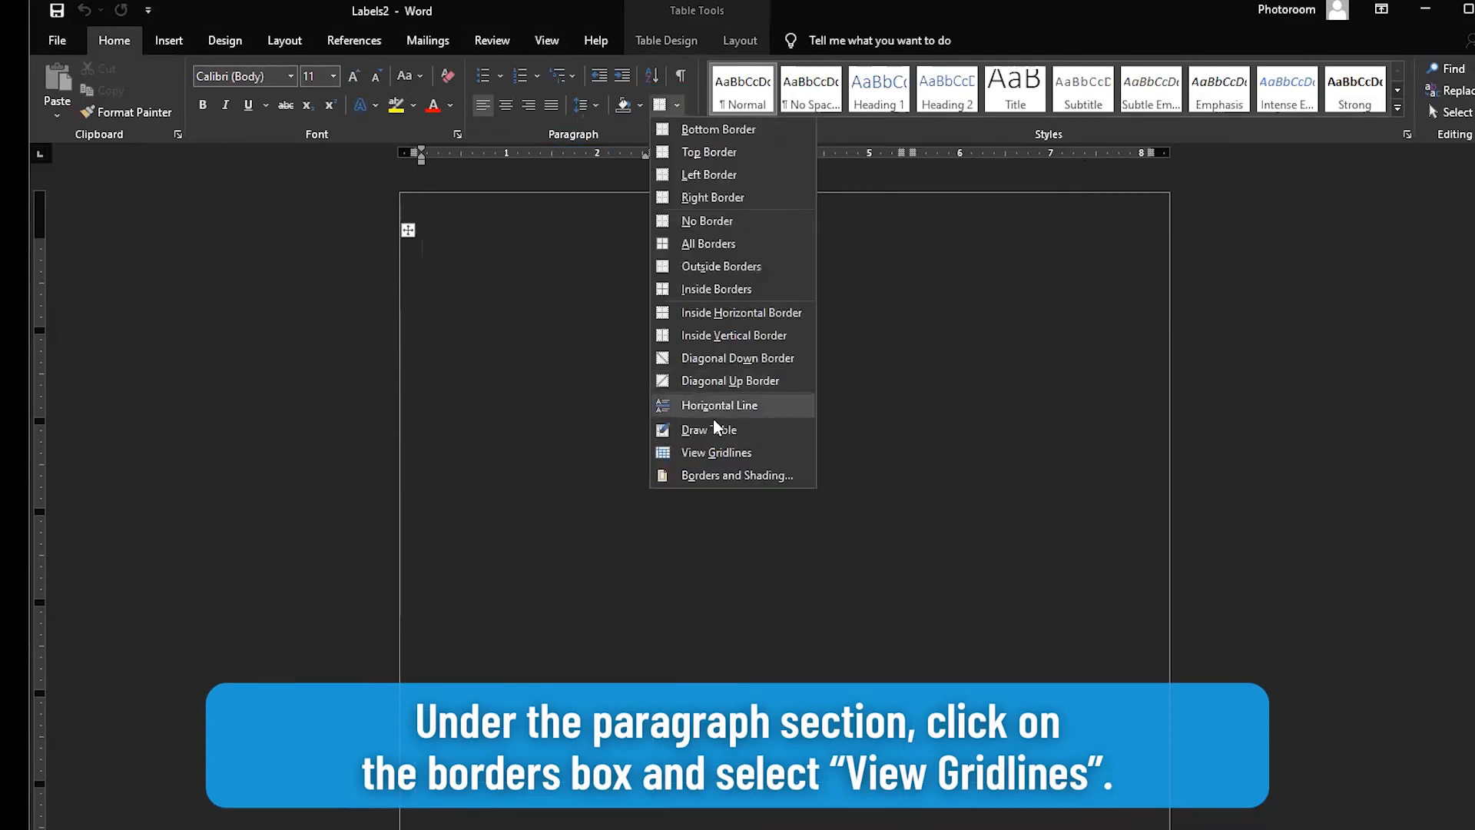
pyautogui.click(714, 452)
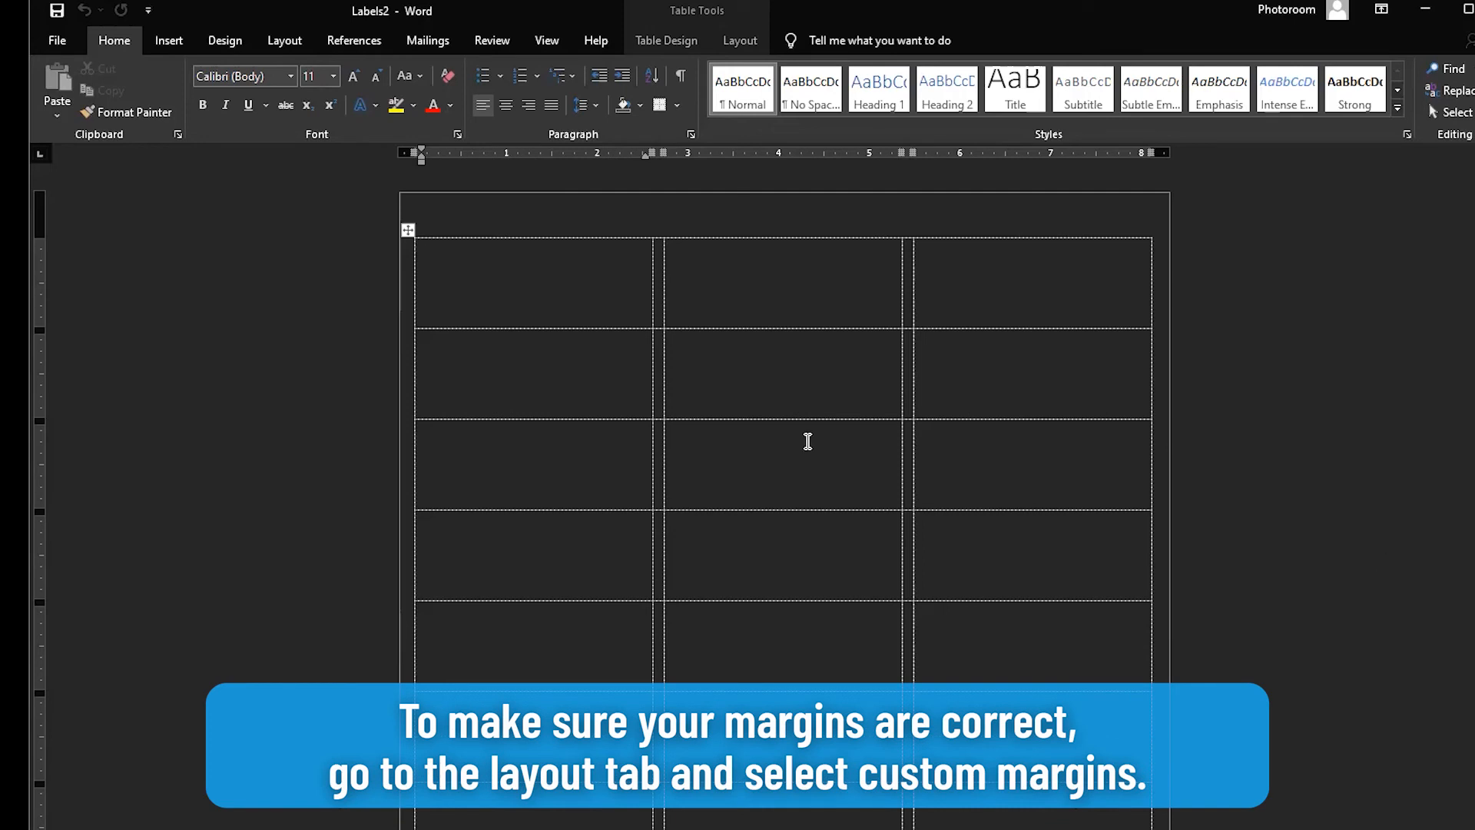
pyautogui.click(284, 40)
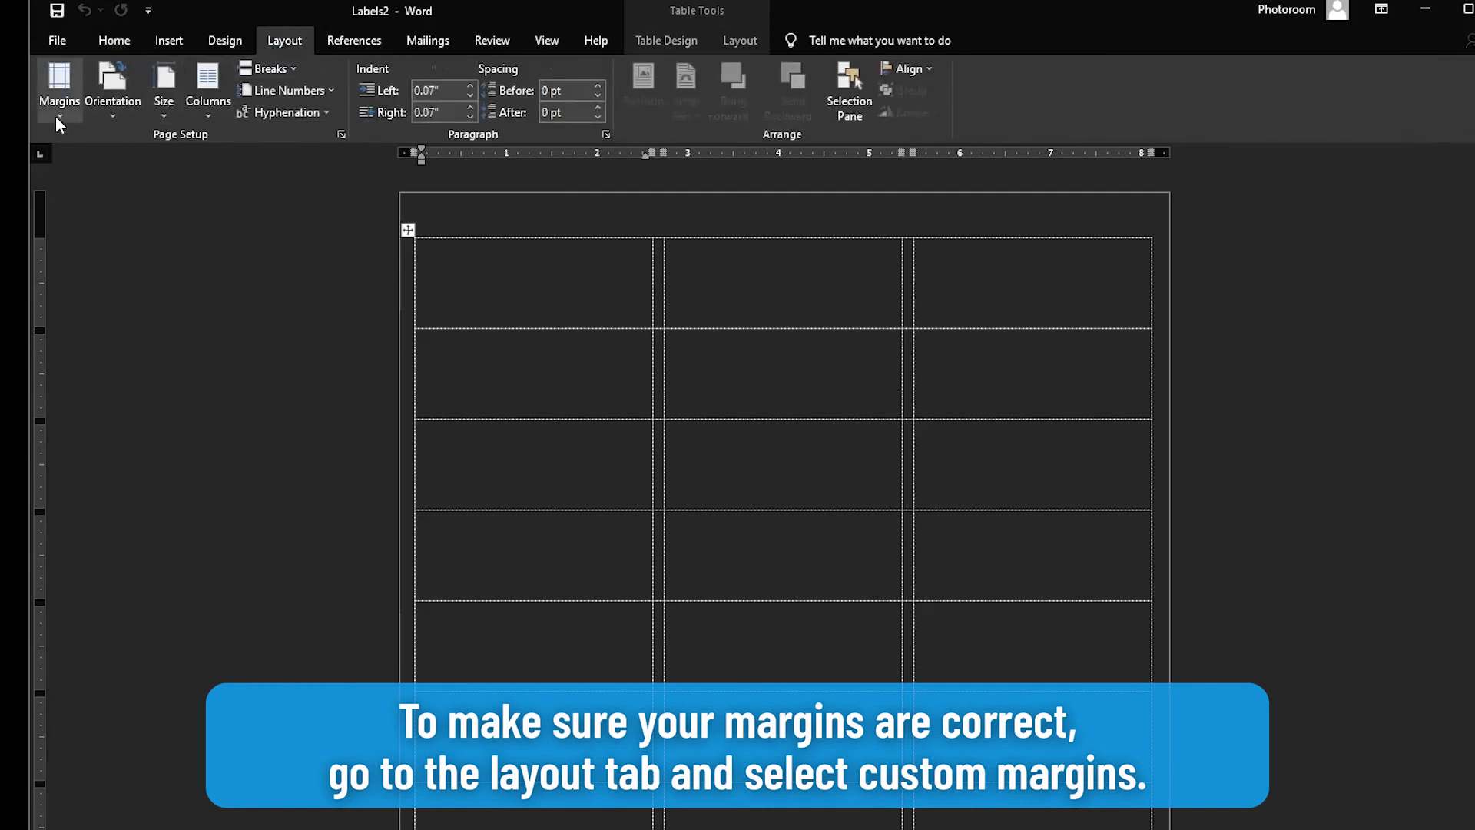
# Step: Accept custom margins of 0.5 top, 0 bottom and 0.19 left and right
pyautogui.click(58, 85)
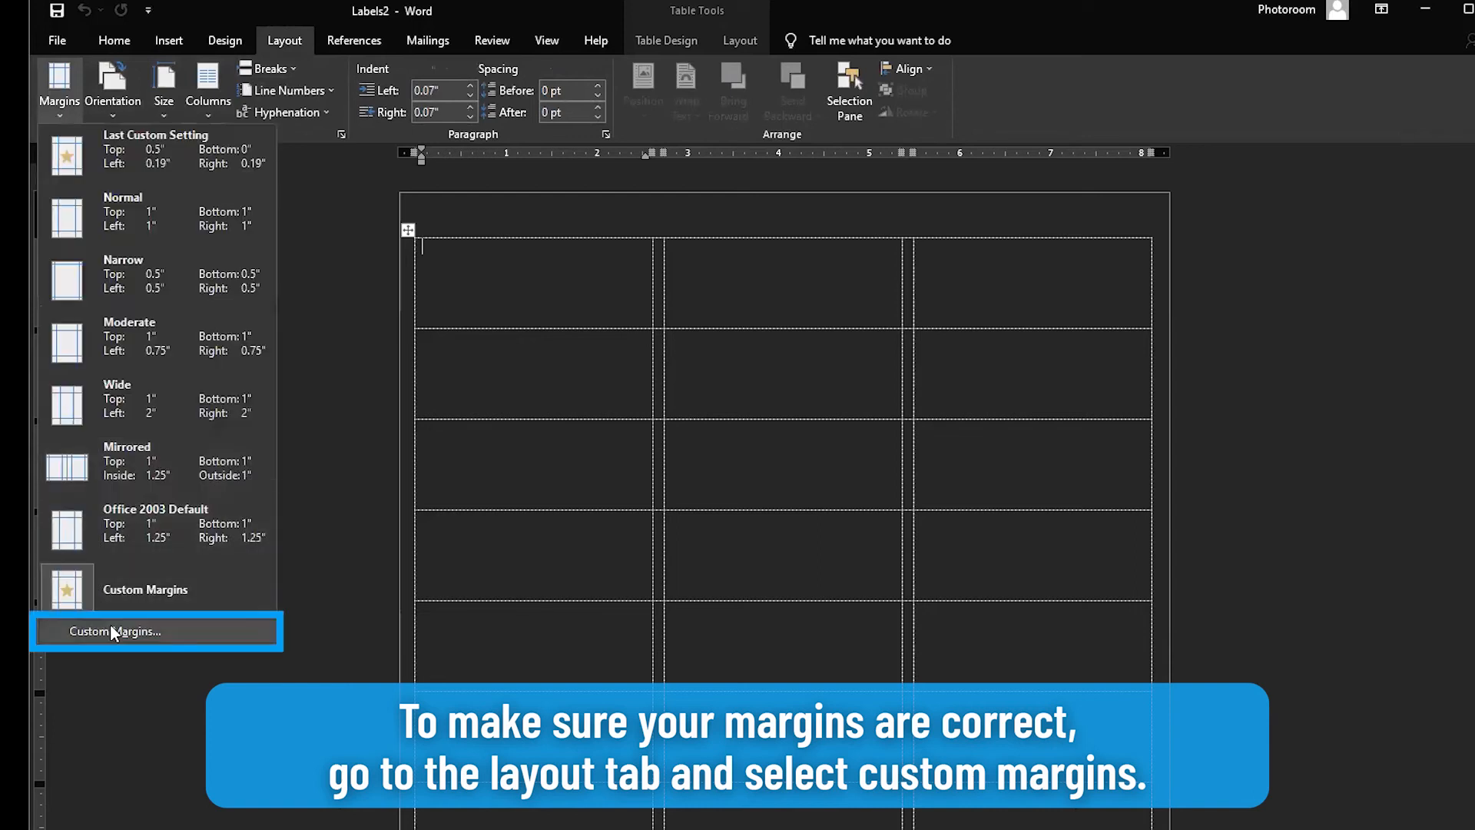
pyautogui.click(117, 632)
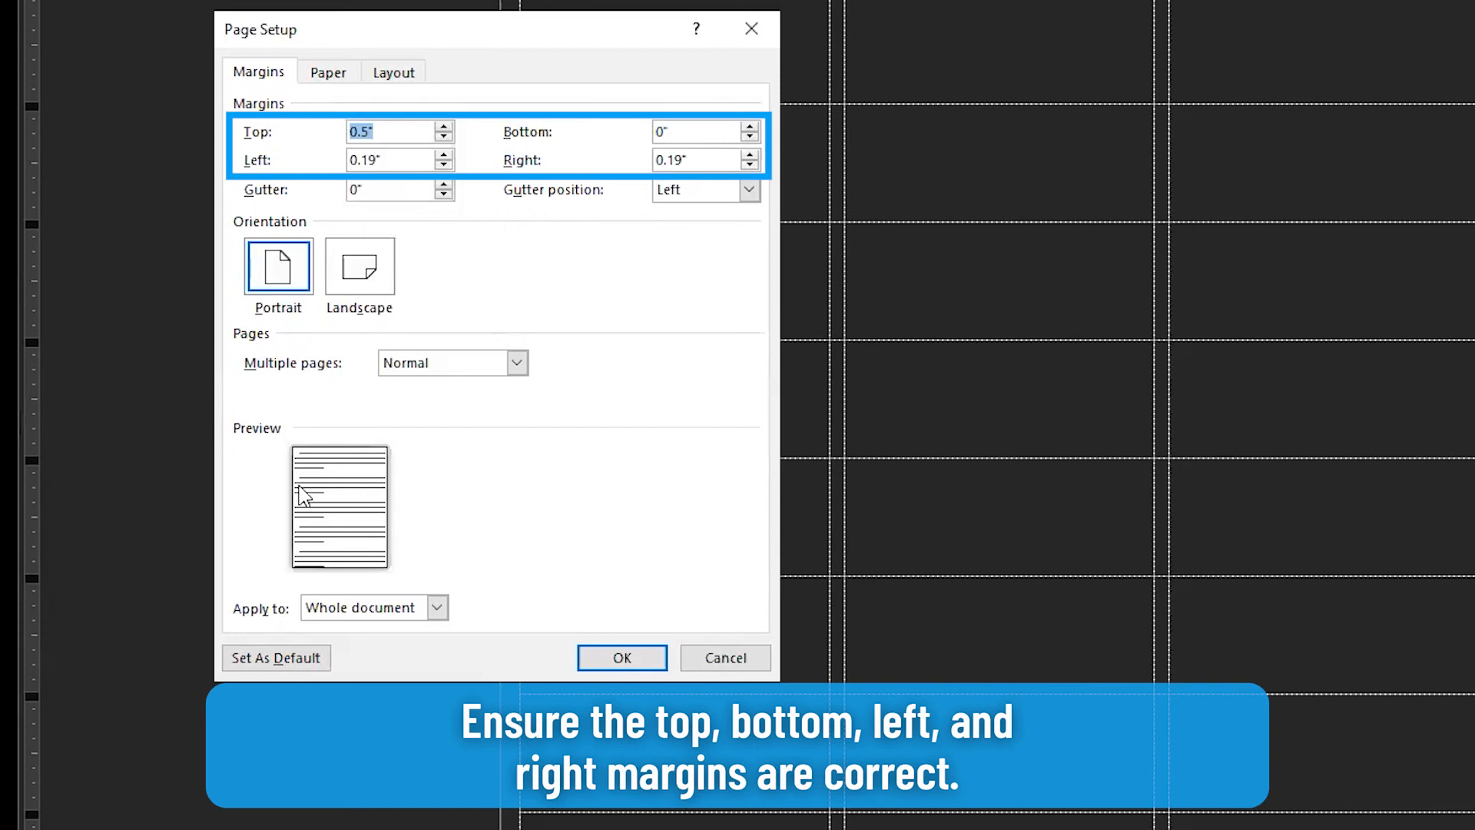
pyautogui.moveTo(341, 506)
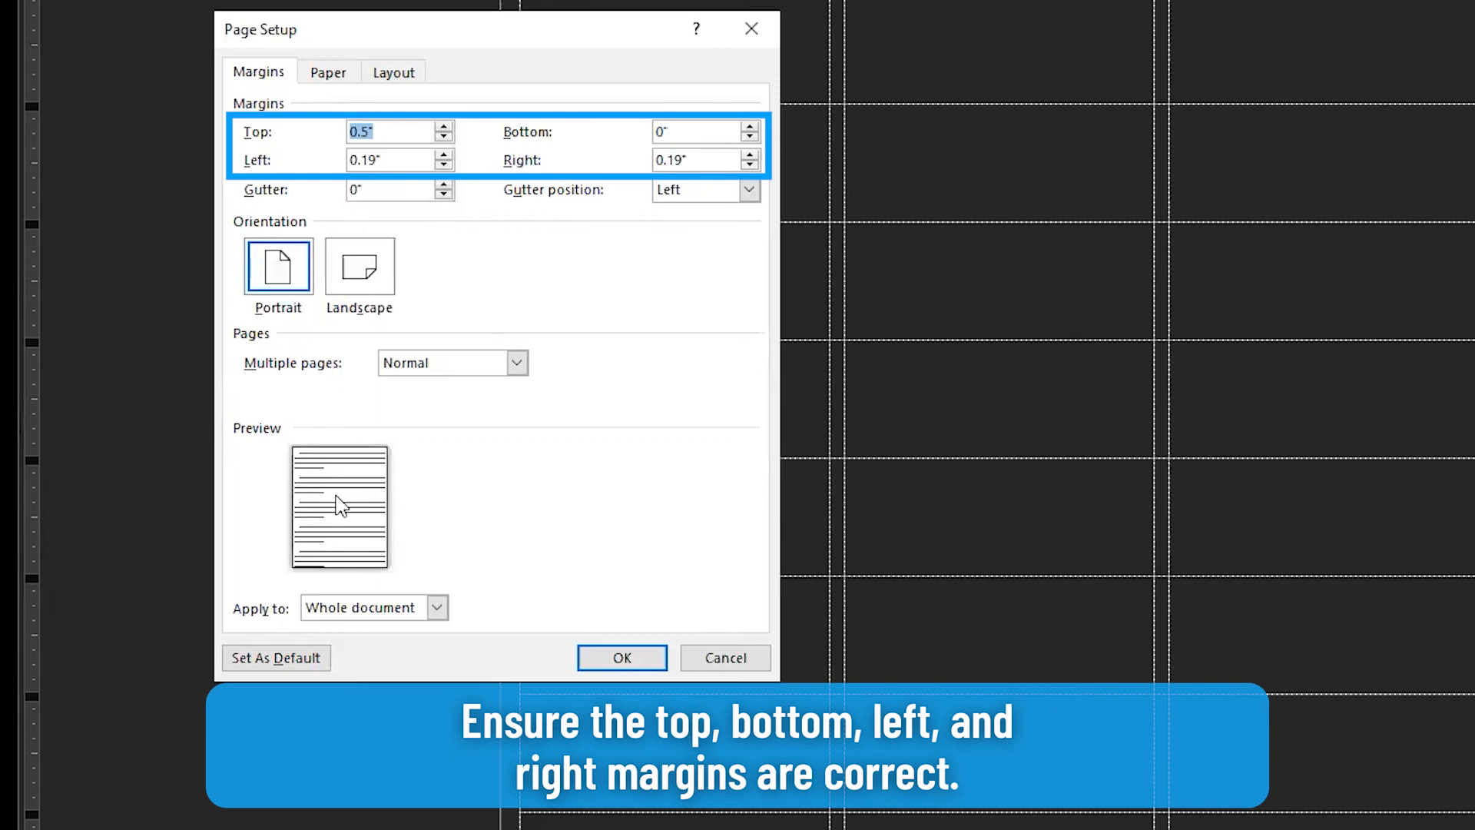
pyautogui.click(621, 656)
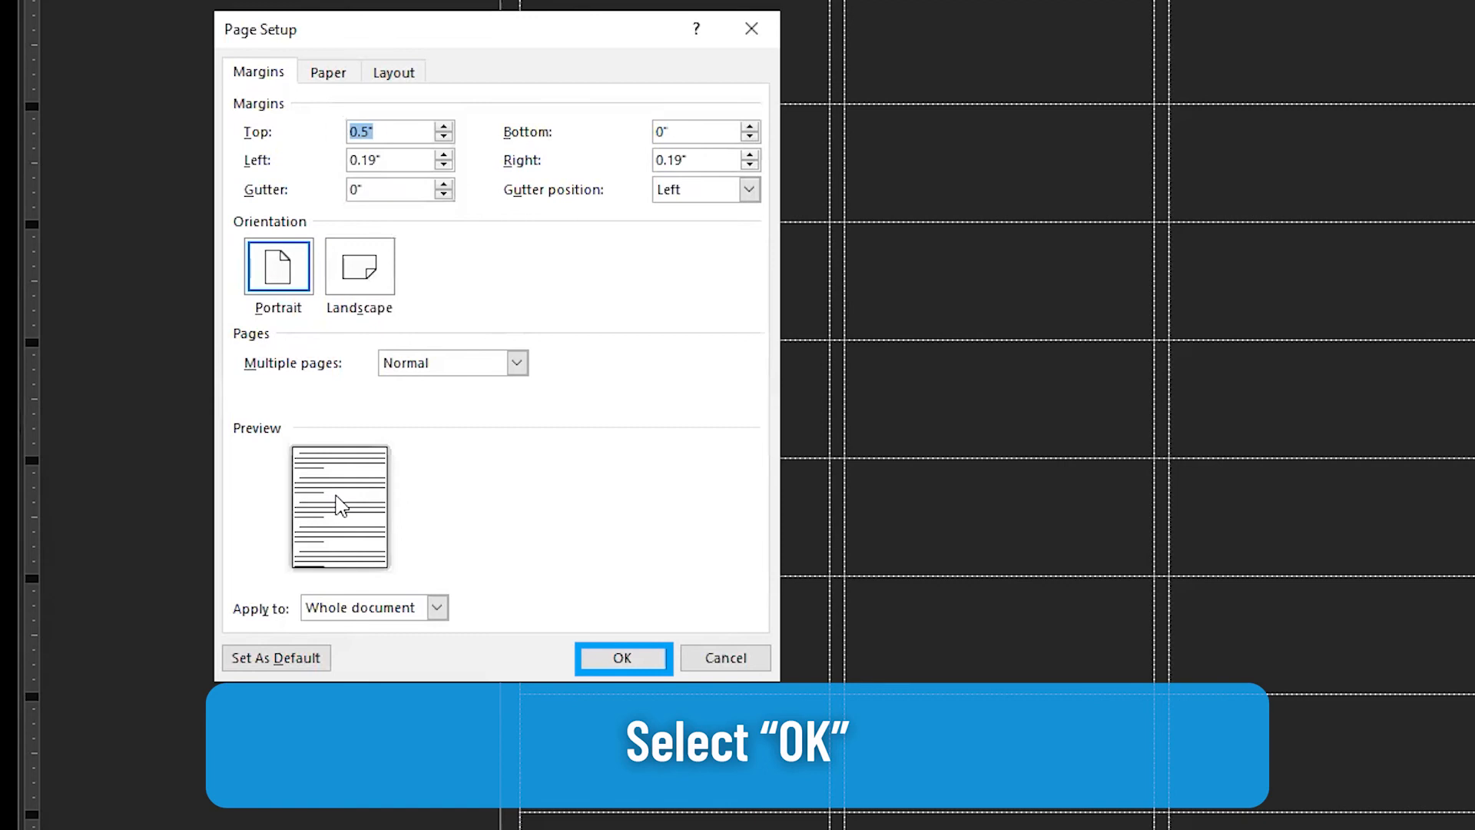
pyautogui.click(623, 658)
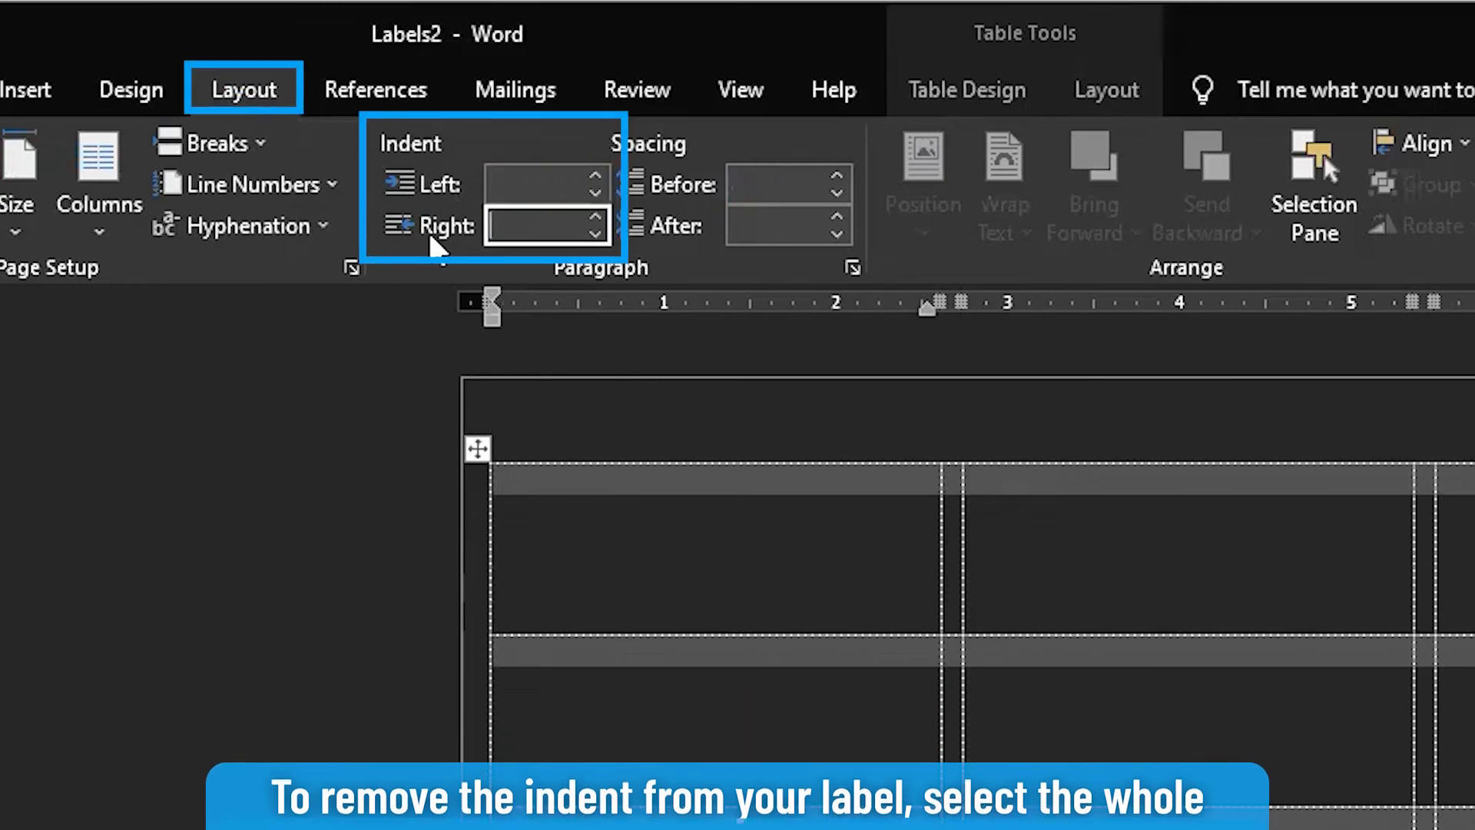
# Step: Set the whole table's left and right indents to 0"
pyautogui.write('0"')
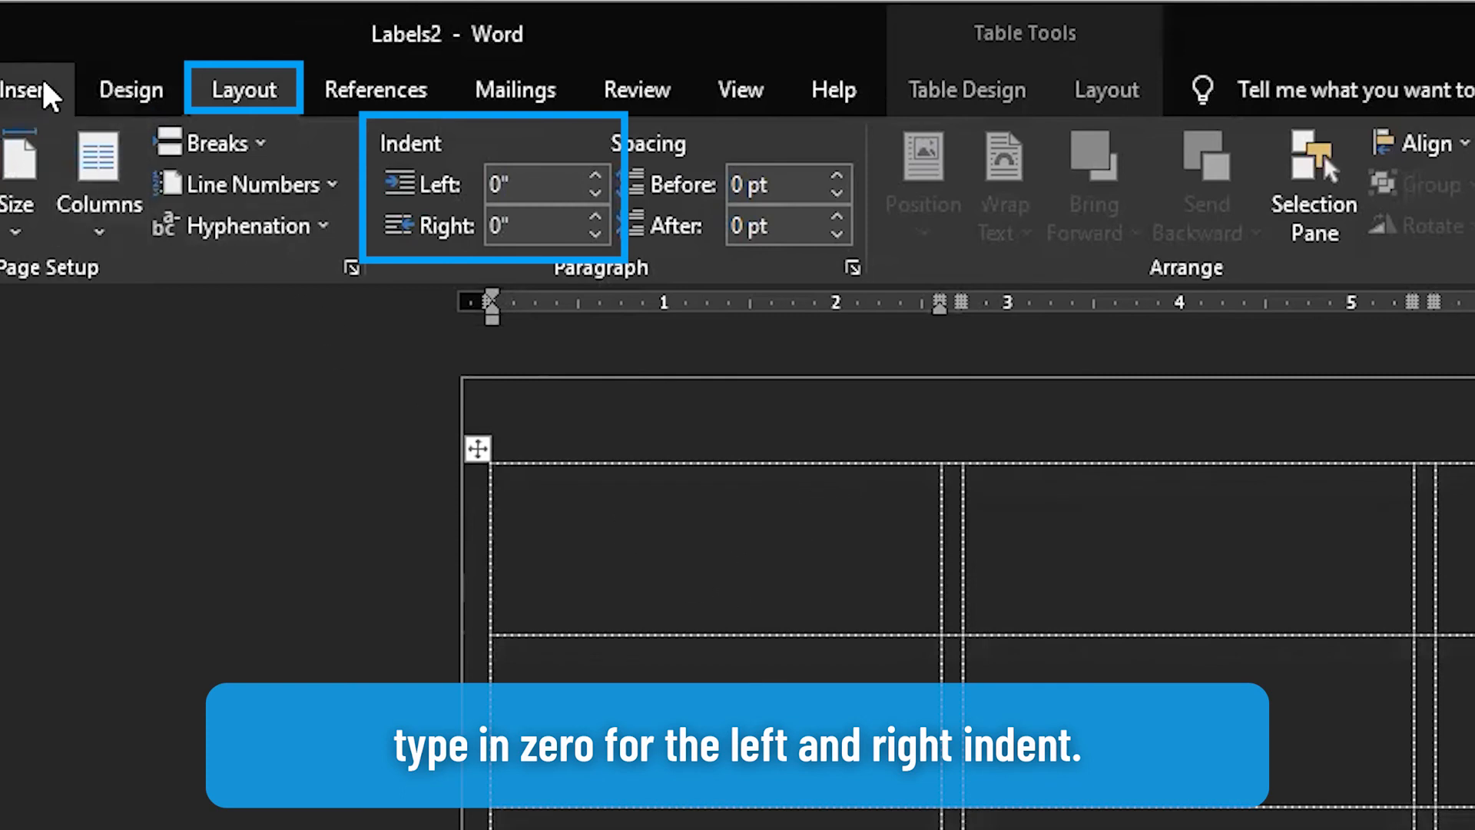
pyautogui.click(169, 40)
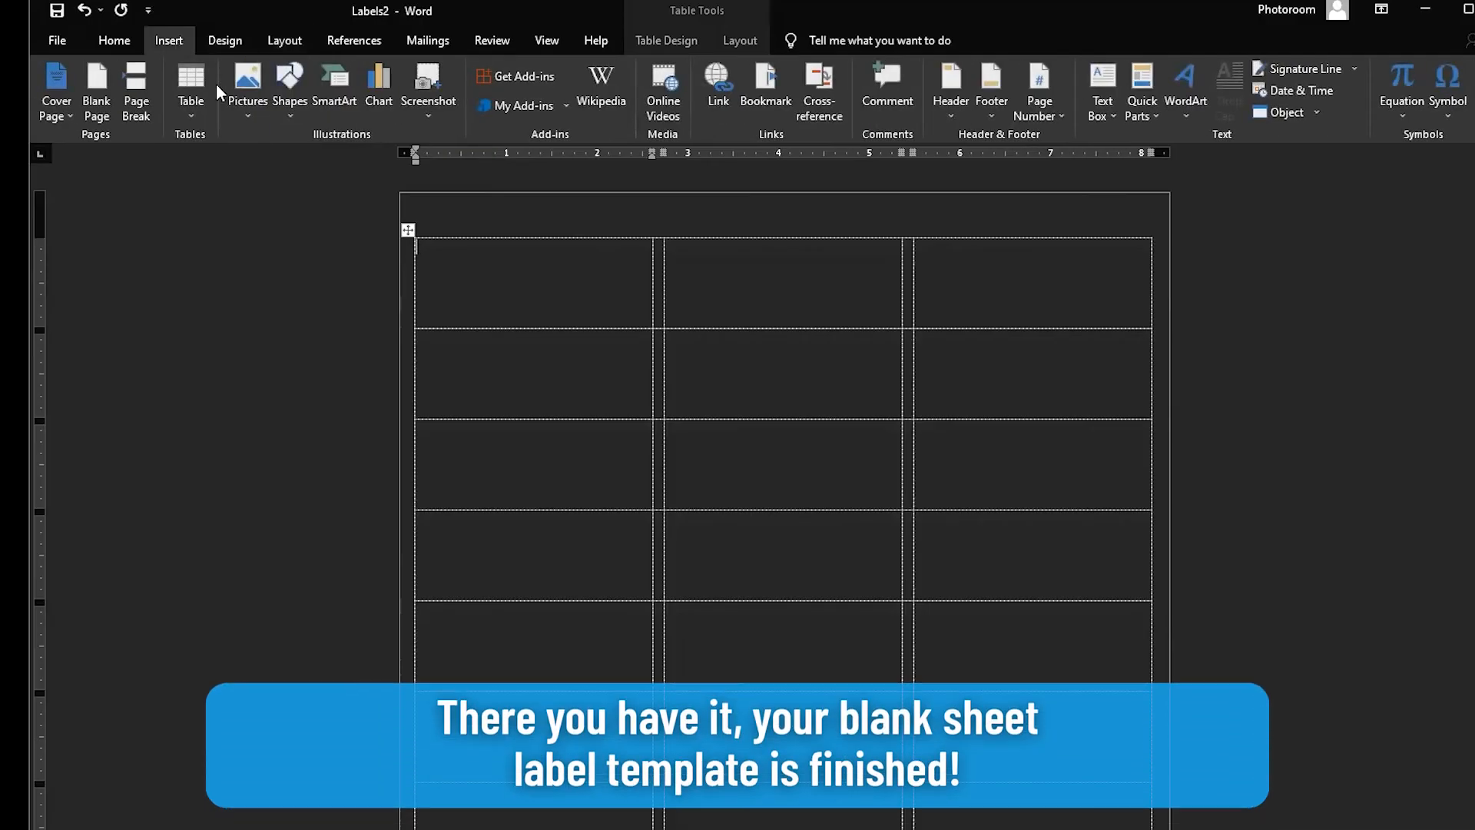
# Step: Insert the floral address label design picture from This Device into the first cell
pyautogui.click(248, 89)
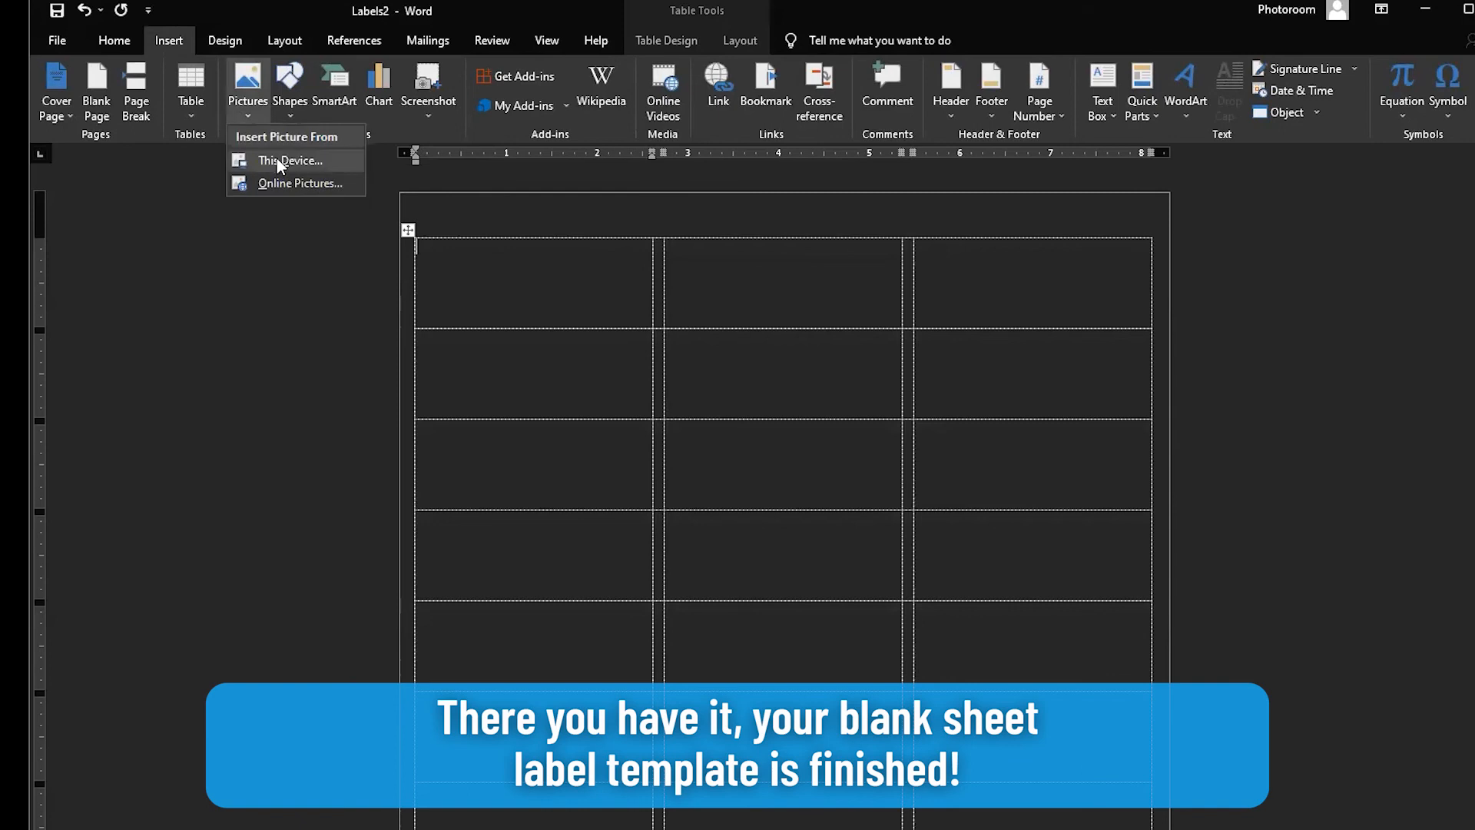
pyautogui.click(291, 160)
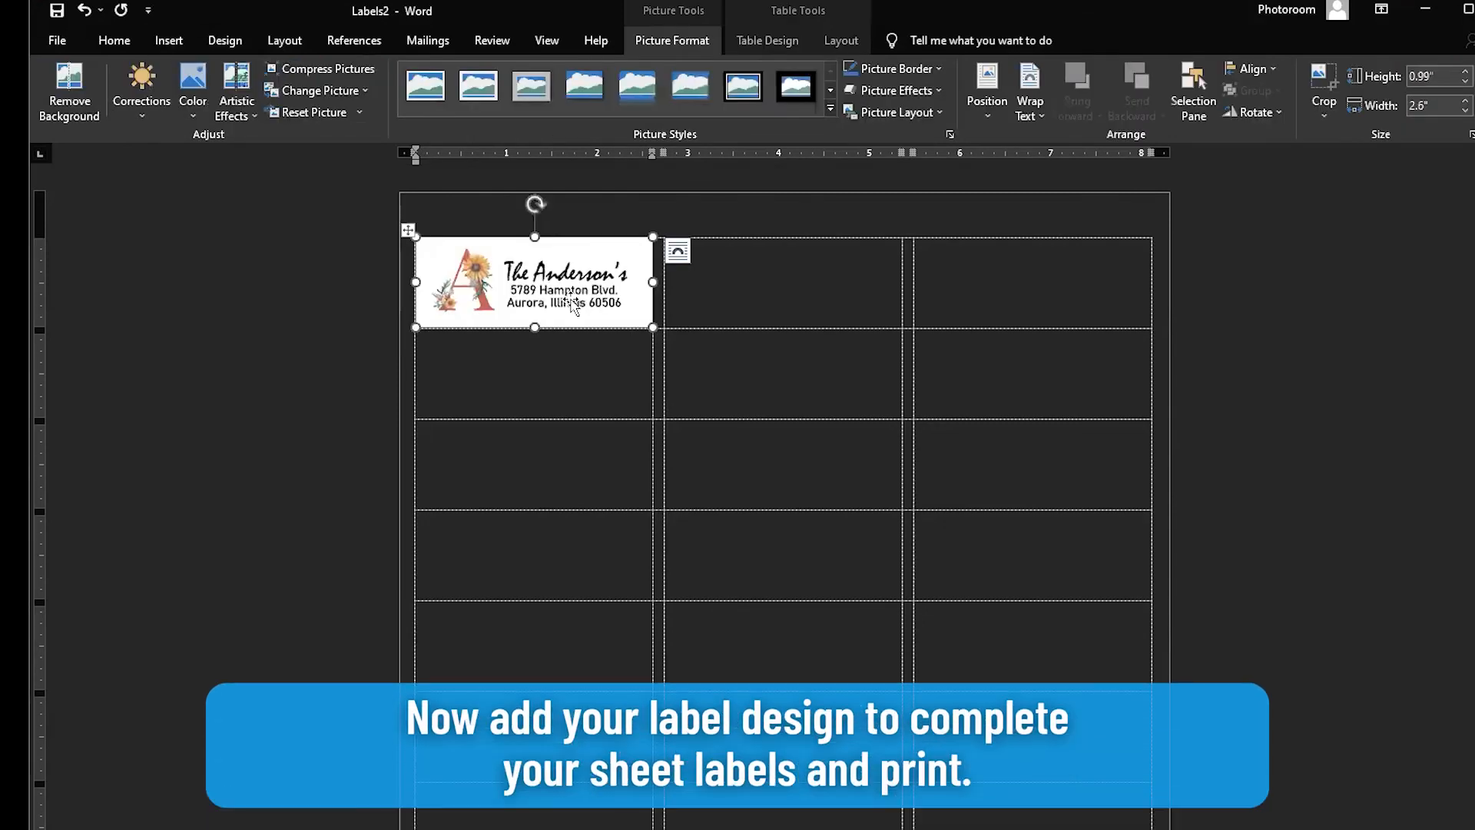